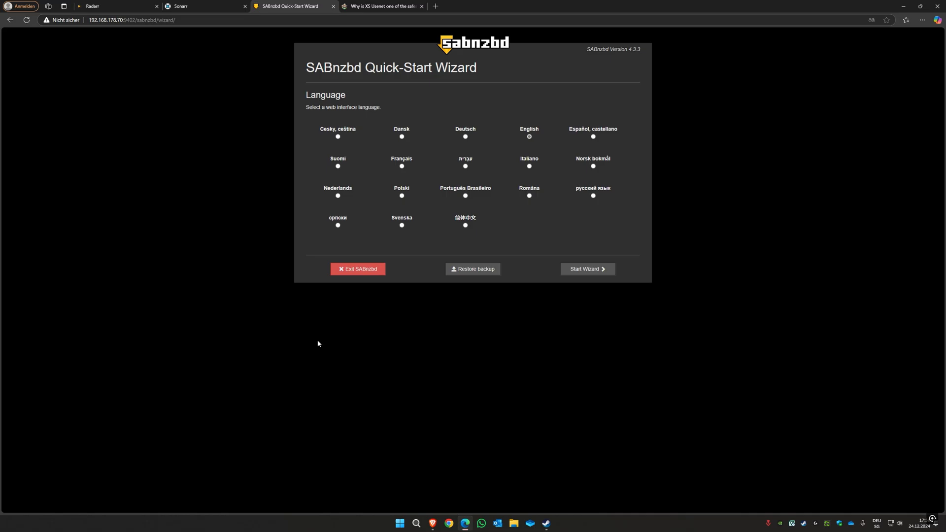
{"action": "mouse_move", "coordinate": [529, 164]}
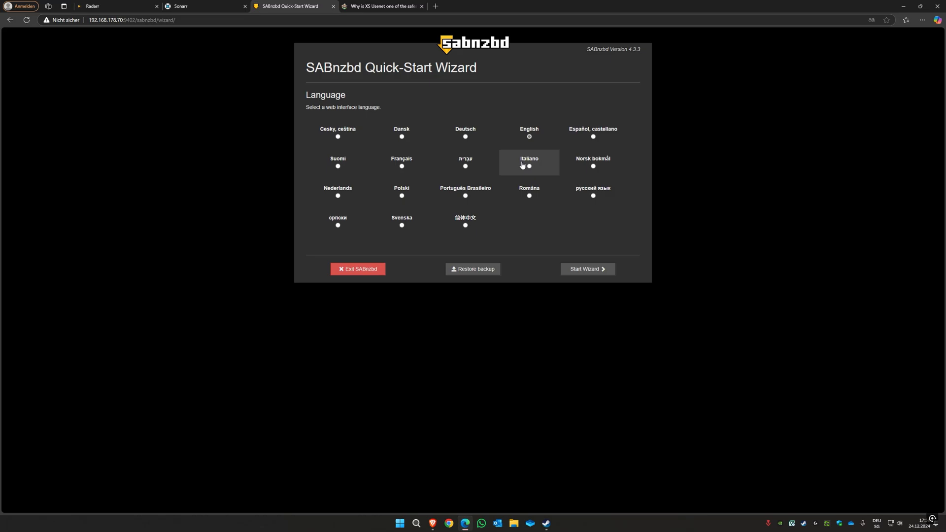
{"action": "mouse_move", "coordinate": [609, 285]}
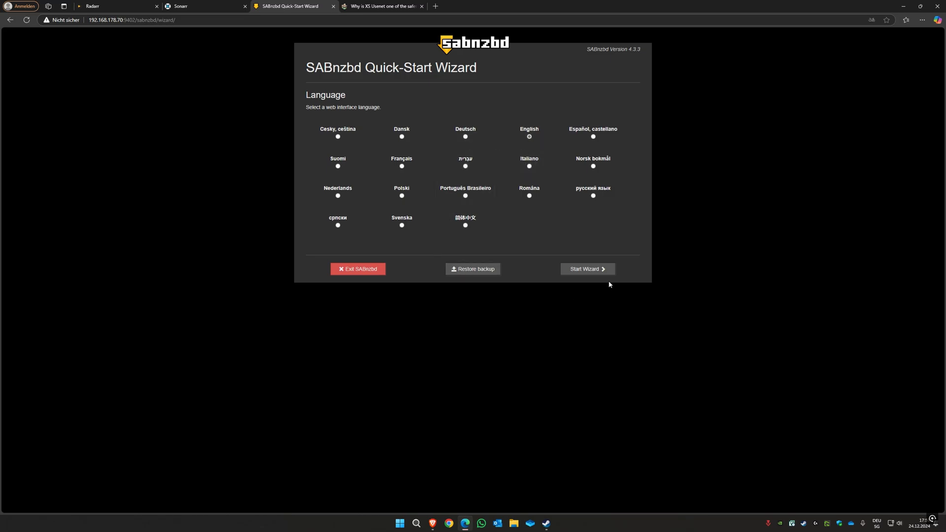
Start the wizard and test the reader.xsusenet.com server (port 563, 8 connections), viewing the provider site
{"action": "left_click", "coordinate": [585, 269]}
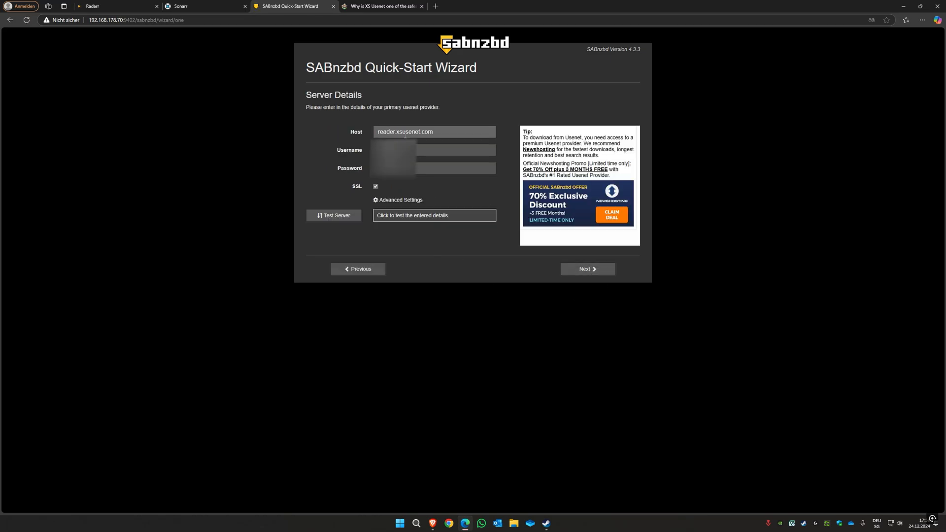
{"action": "triple_click", "coordinate": [404, 131]}
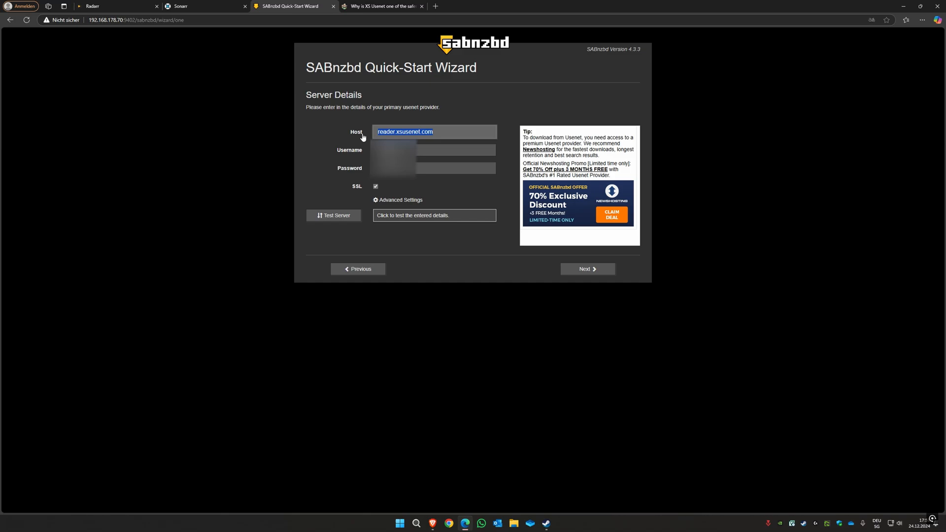
{"action": "mouse_move", "coordinate": [430, 128]}
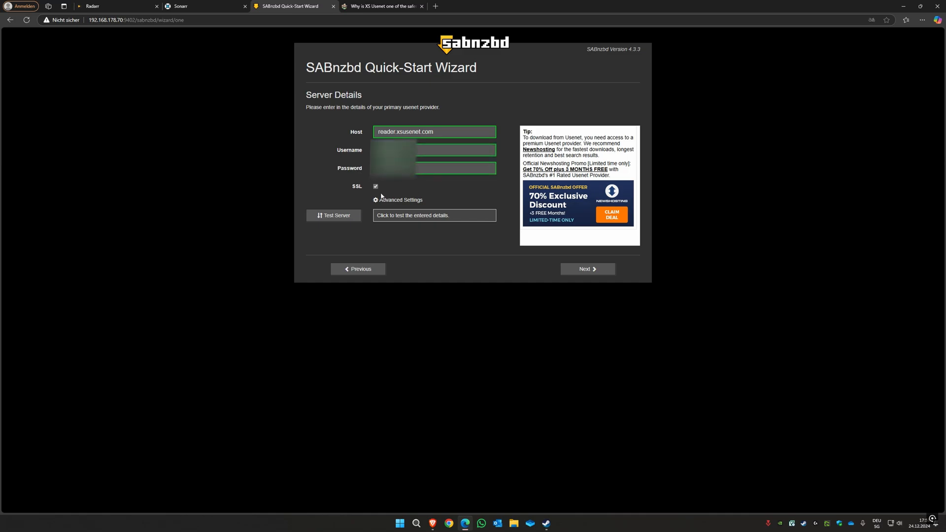
{"action": "left_click", "coordinate": [400, 200]}
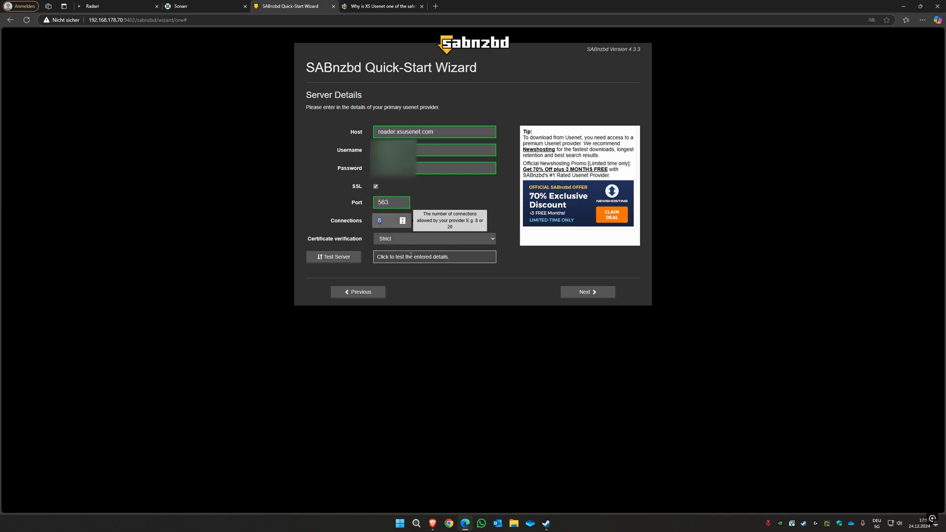
{"action": "left_click", "coordinate": [333, 256]}
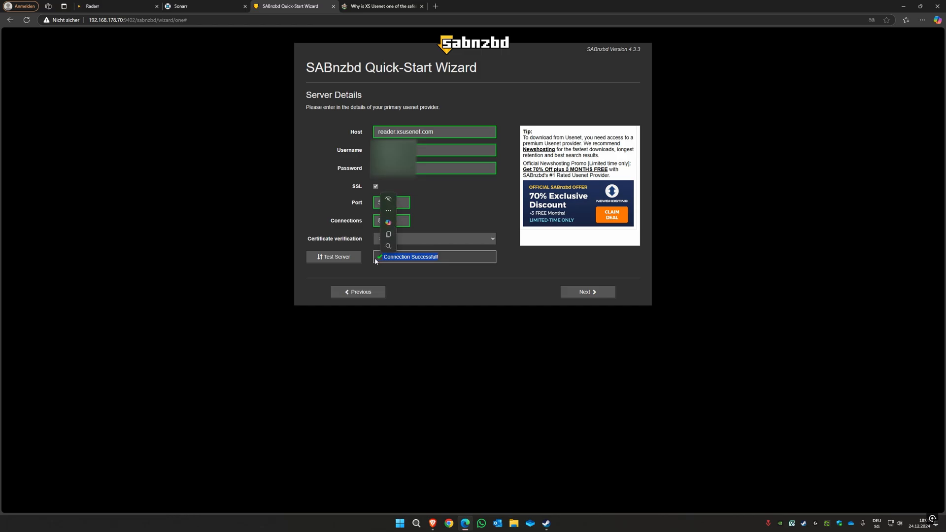
{"action": "left_click", "coordinate": [382, 5]}
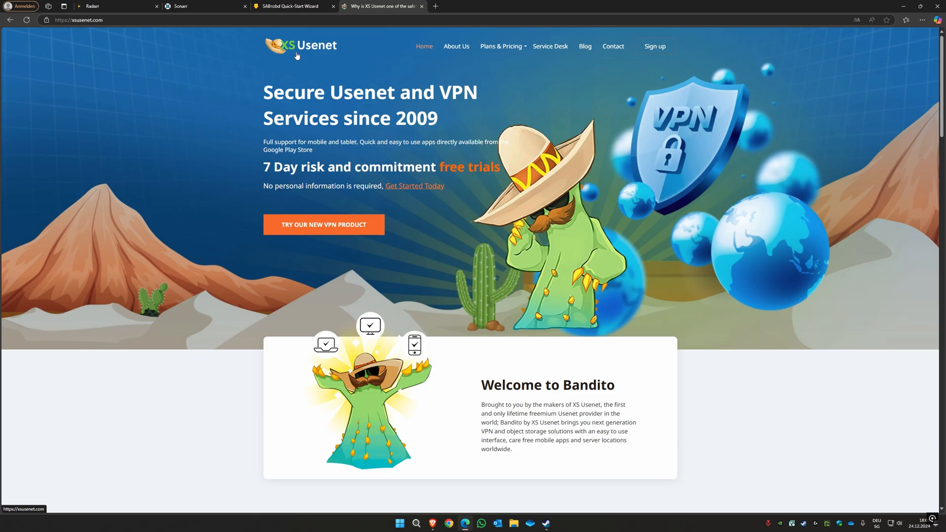
{"action": "left_click", "coordinate": [293, 6]}
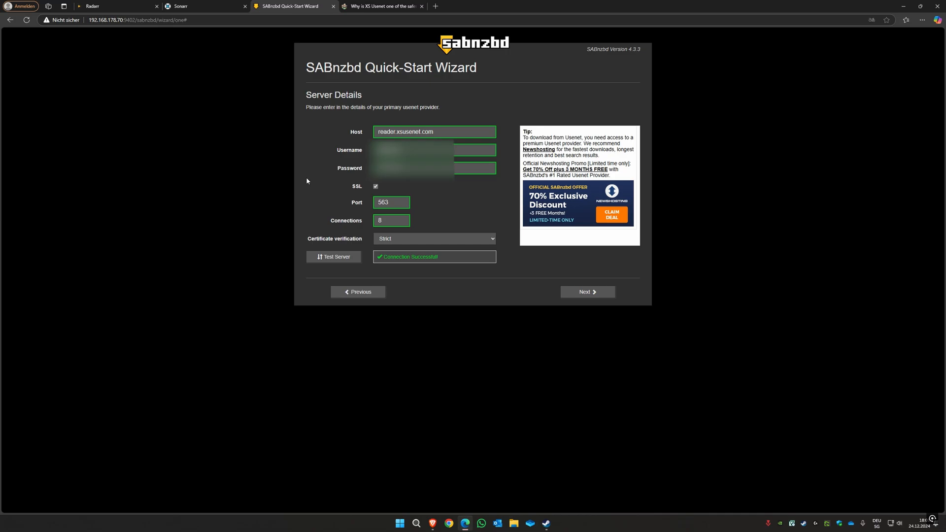
{"action": "mouse_move", "coordinate": [471, 294]}
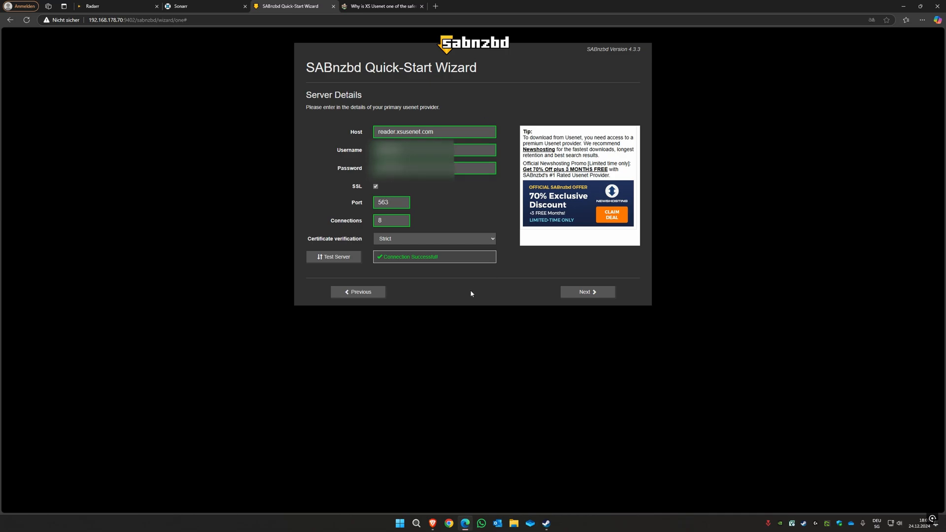
{"action": "mouse_move", "coordinate": [386, 344]}
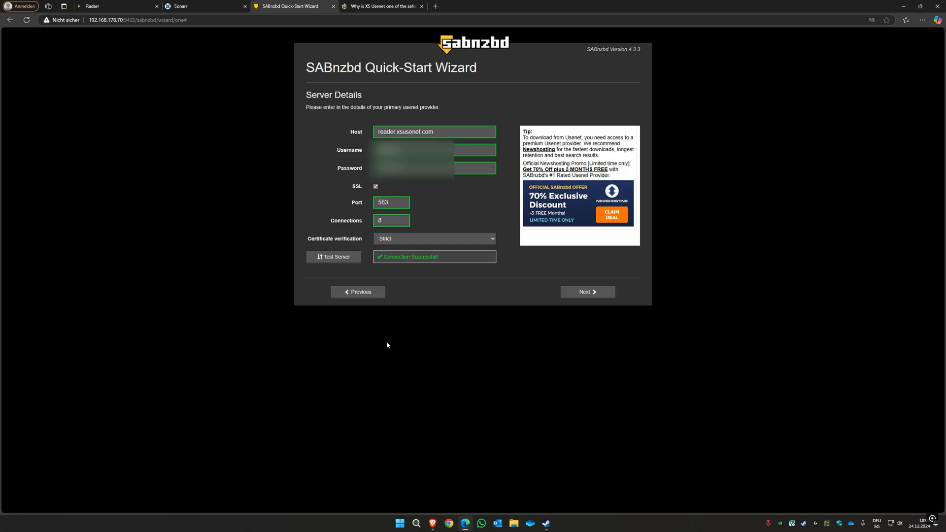
Continue past Server Details to reach 'Setup is now complete!' with the download folders listed
{"action": "left_click", "coordinate": [380, 6]}
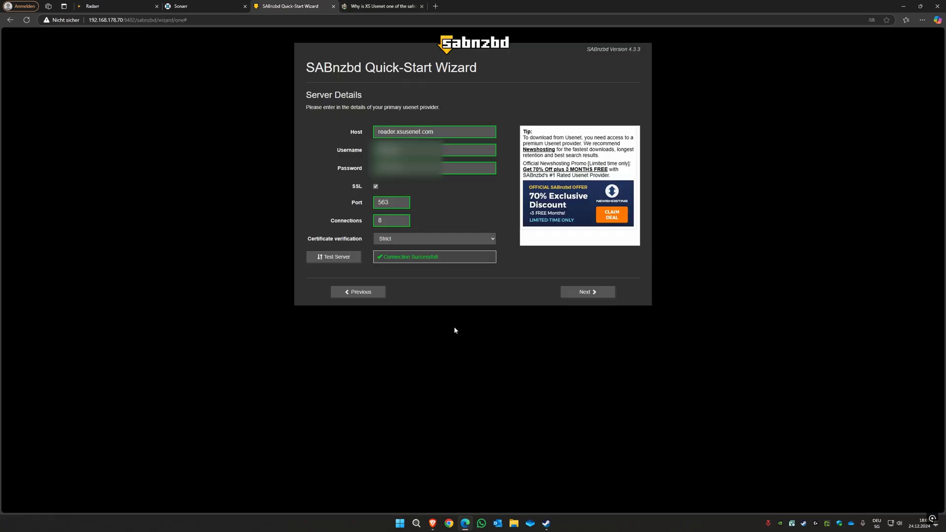
{"action": "left_click", "coordinate": [586, 291]}
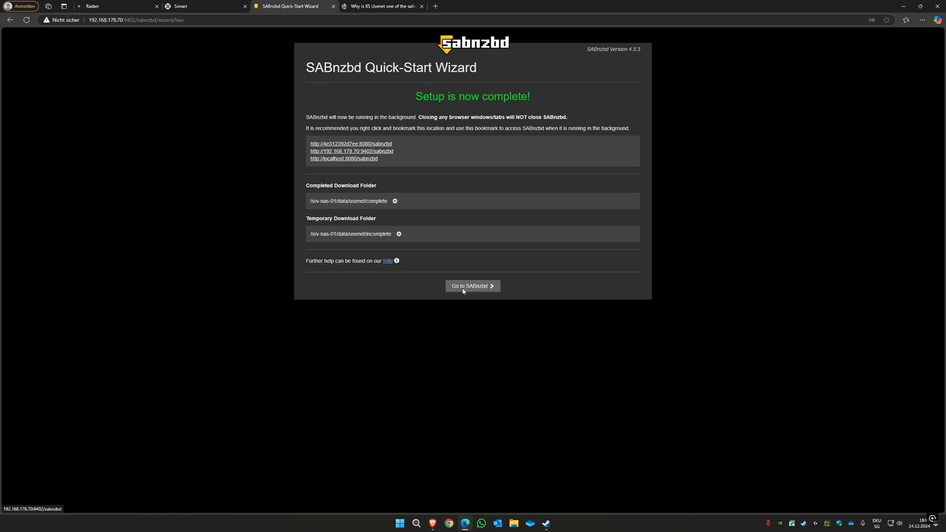
Go to SABnzbd's main interface showing the empty Queue and History
{"action": "left_click", "coordinate": [472, 285]}
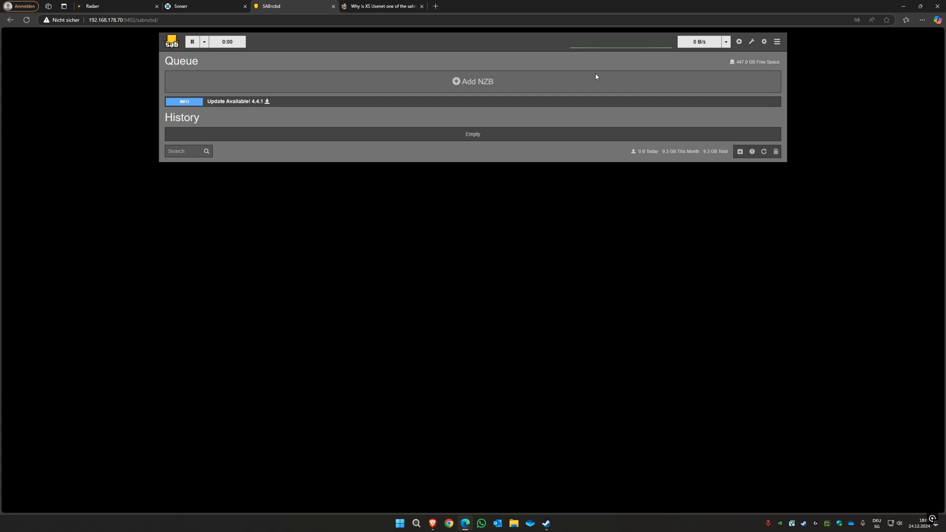
{"action": "mouse_move", "coordinate": [346, 71]}
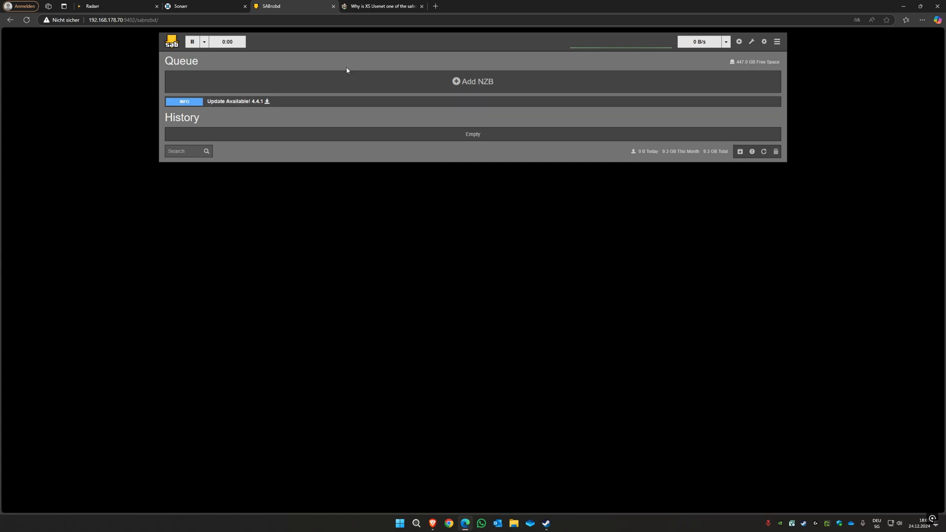
{"action": "left_click", "coordinate": [124, 19]}
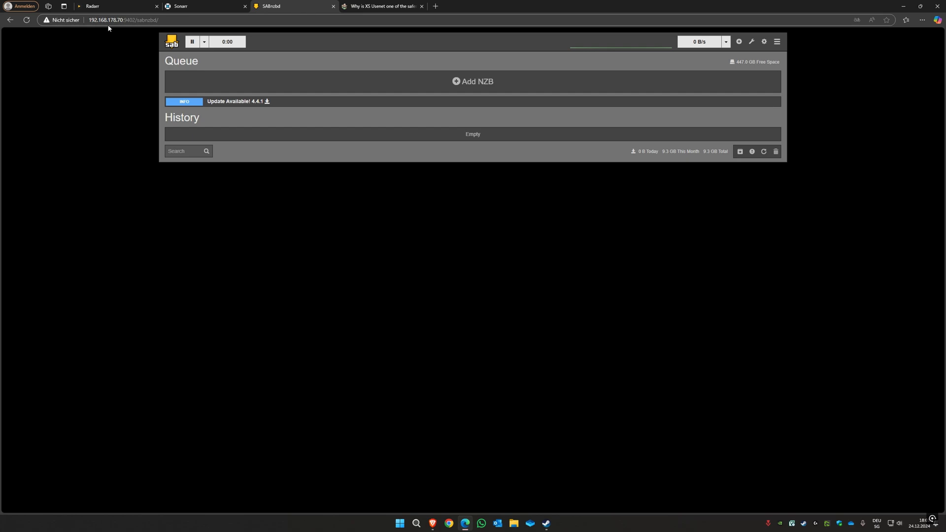
{"action": "mouse_move", "coordinate": [107, 28]}
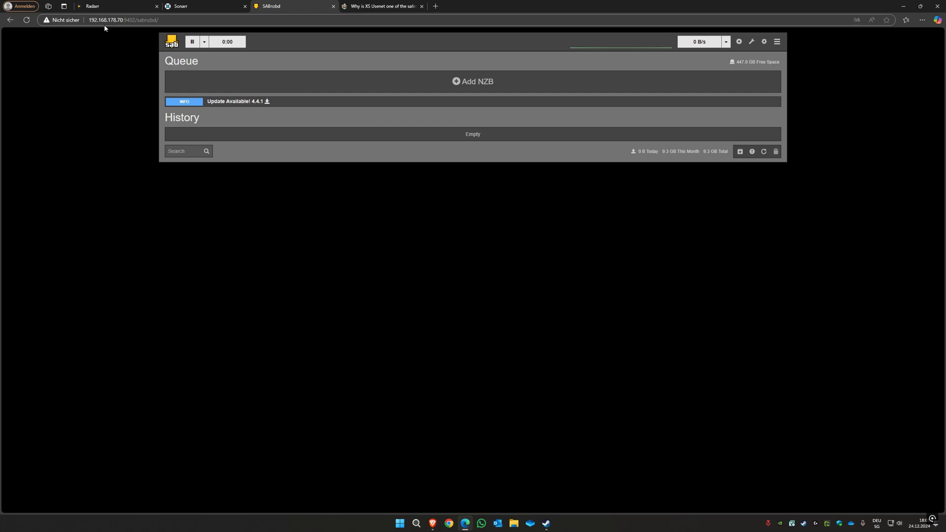
{"action": "left_click", "coordinate": [121, 19]}
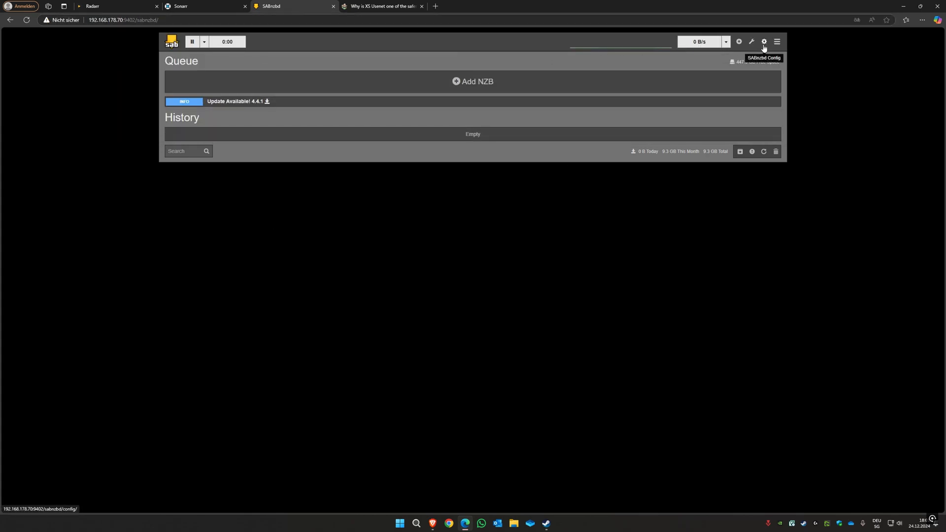
Check Servers, then in Config > Folders select and copy the temporary and completed download paths
{"action": "left_click", "coordinate": [763, 41]}
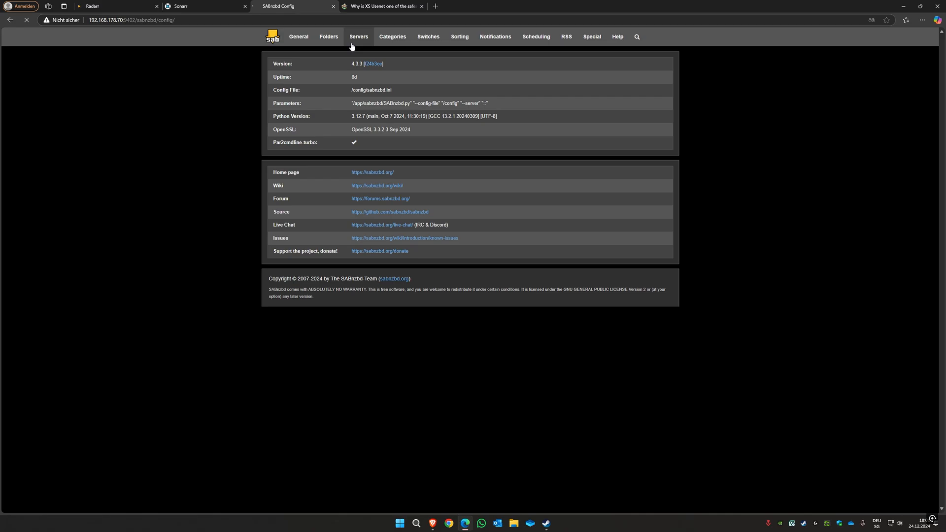
{"action": "left_click", "coordinate": [358, 37]}
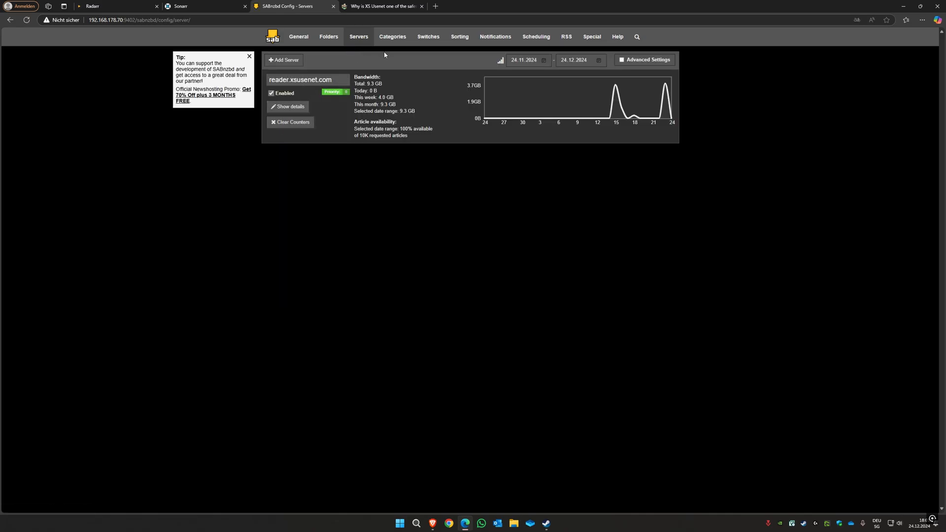
{"action": "left_click", "coordinate": [328, 37]}
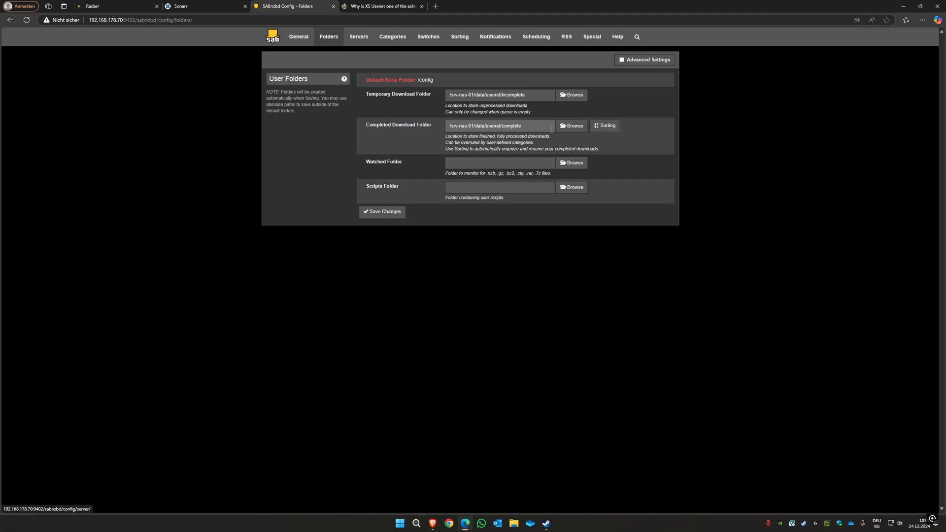
{"action": "triple_click", "coordinate": [498, 94]}
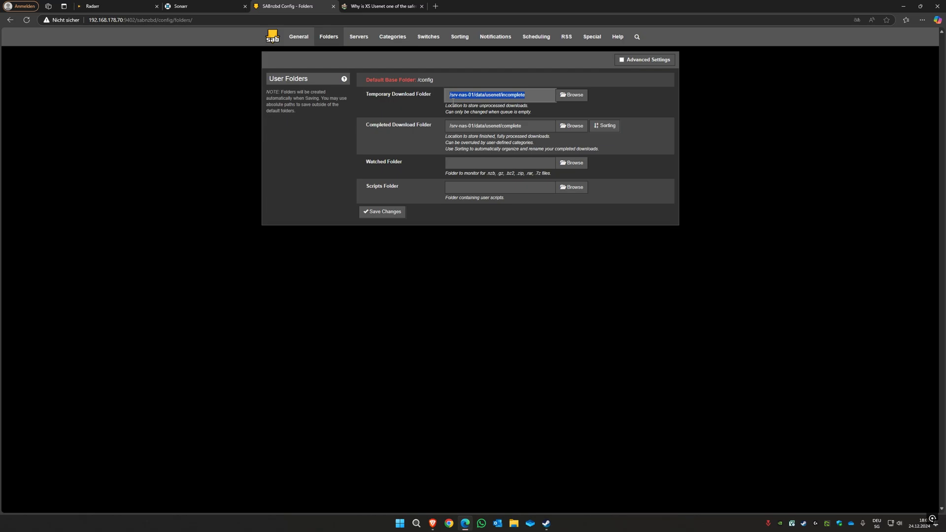
{"action": "right_click", "coordinate": [500, 95]}
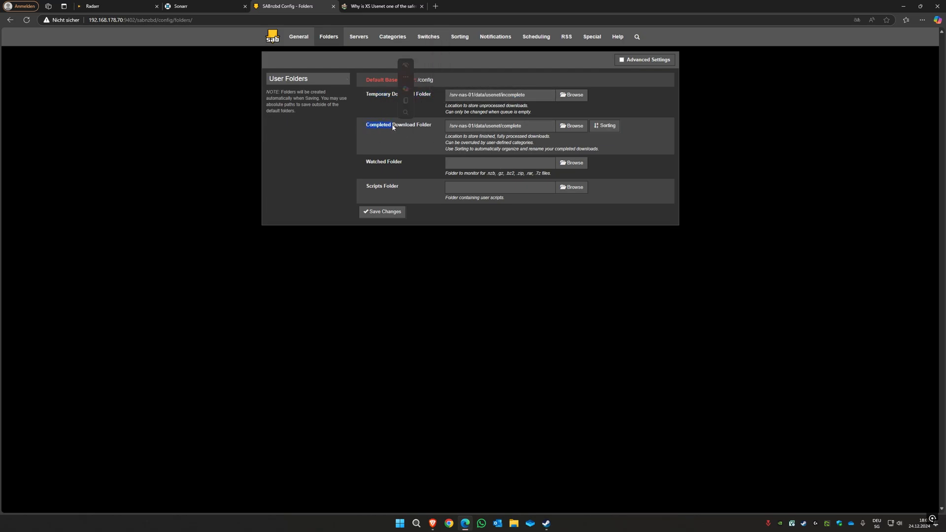
{"action": "triple_click", "coordinate": [500, 126]}
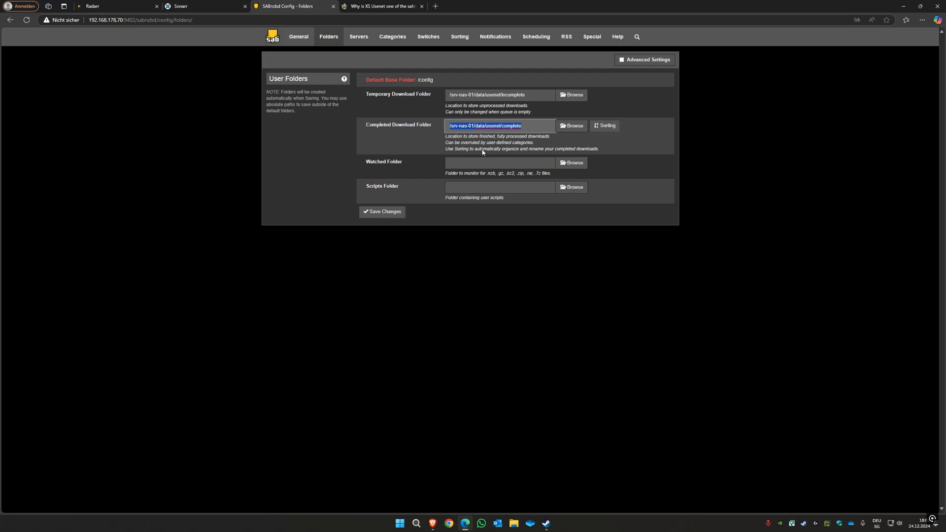
{"action": "mouse_move", "coordinate": [565, 107]}
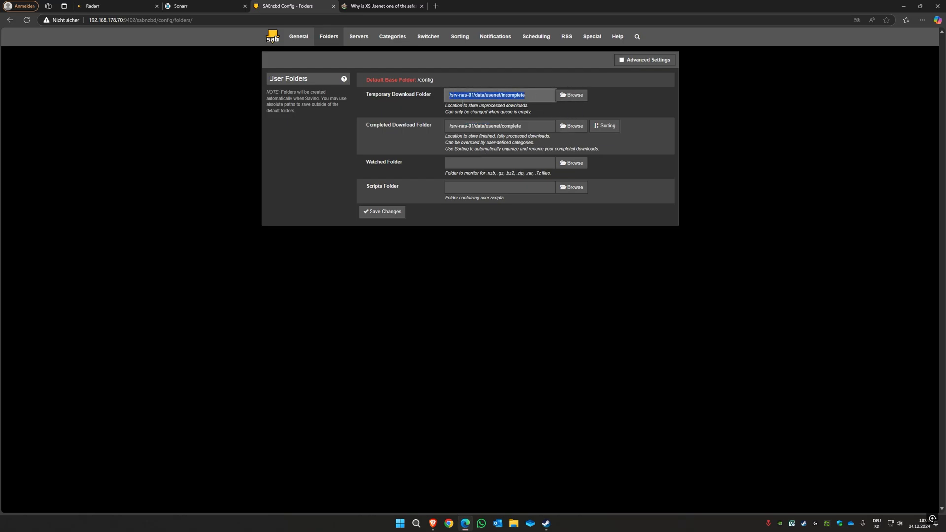
{"action": "mouse_move", "coordinate": [589, 285]}
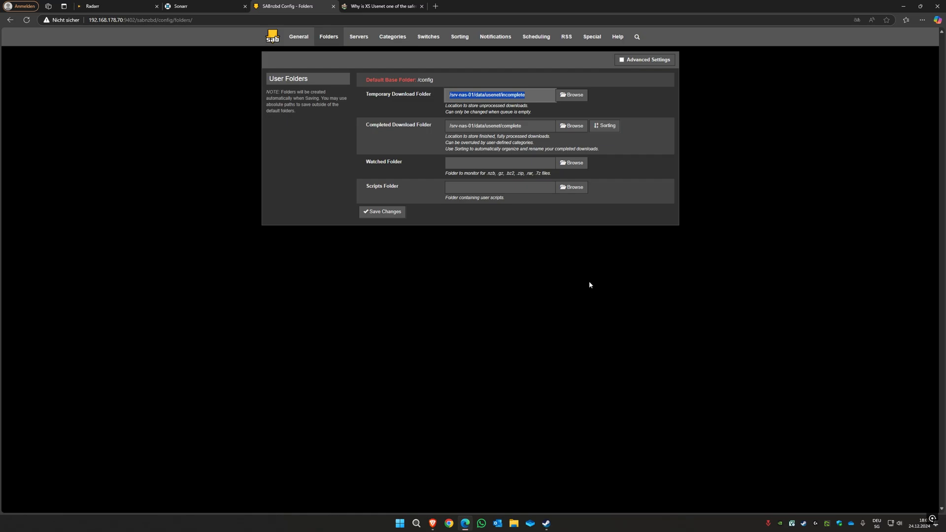
{"action": "mouse_move", "coordinate": [625, 132]}
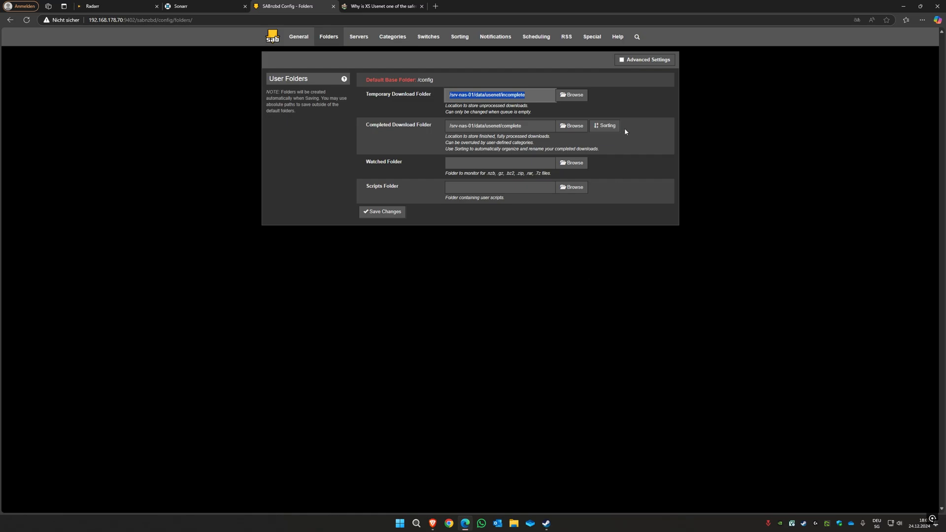
Browse the temporary download folder tree up to / to find srv-nas-01
{"action": "left_click", "coordinate": [571, 95]}
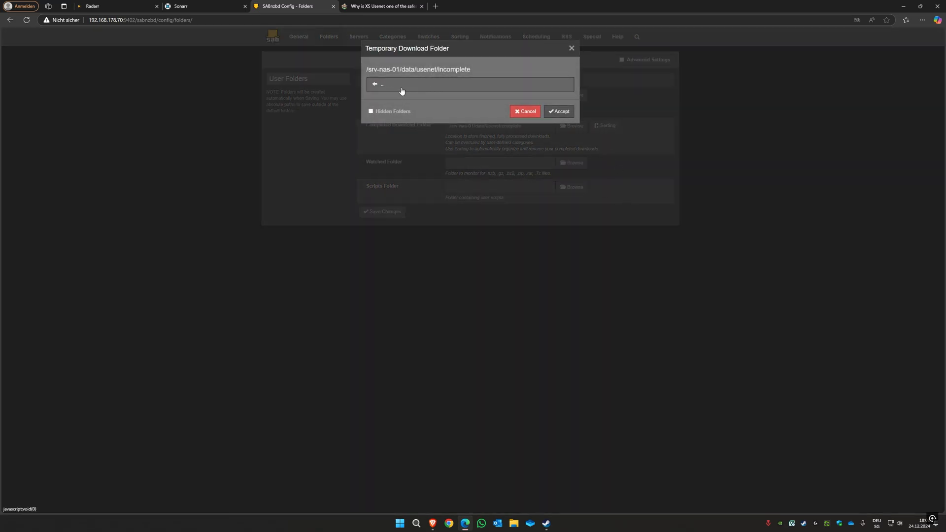
{"action": "left_click", "coordinate": [375, 84]}
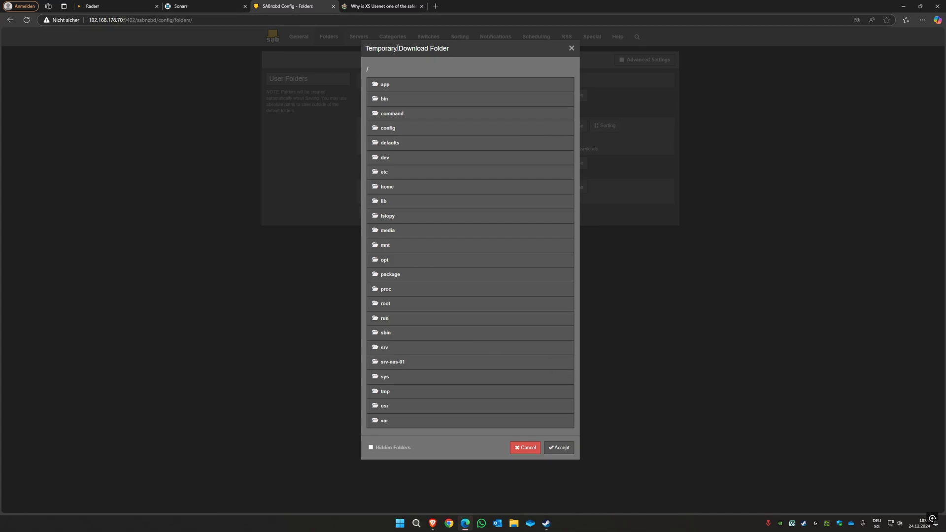
{"action": "mouse_move", "coordinate": [403, 362]}
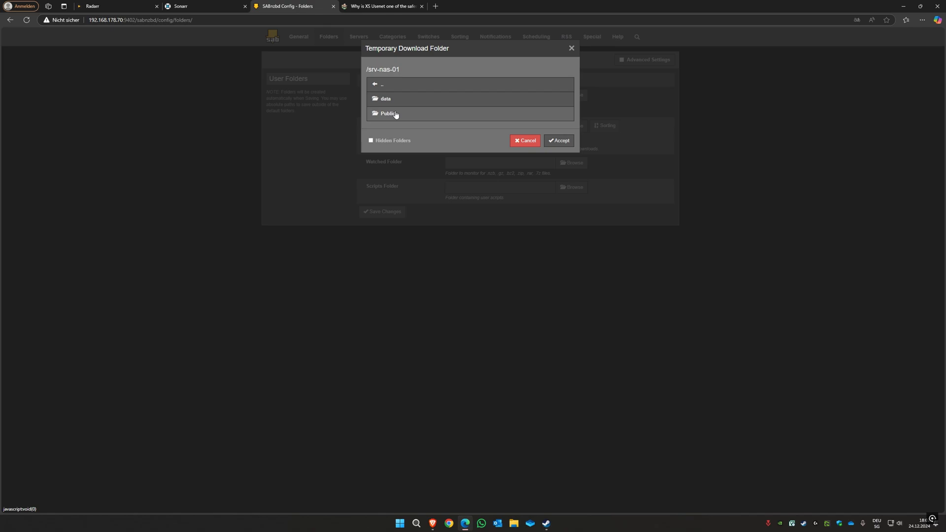
{"action": "left_click", "coordinate": [298, 37]}
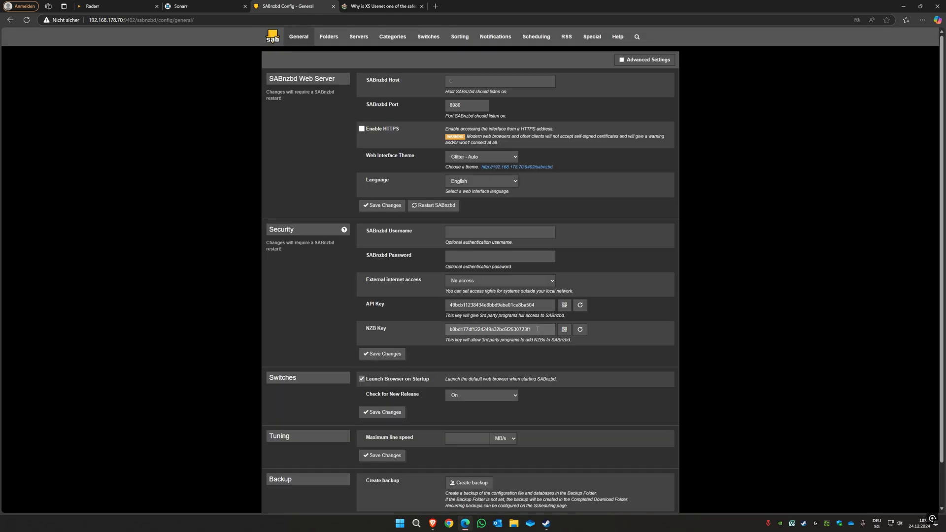
Select the whole API key in Config > General for copying
{"action": "triple_click", "coordinate": [491, 304]}
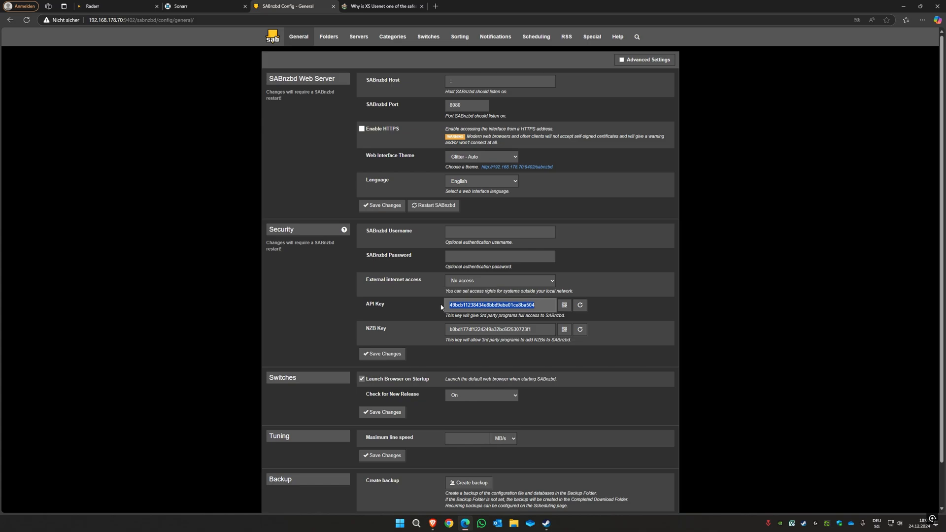
{"action": "mouse_move", "coordinate": [565, 317]}
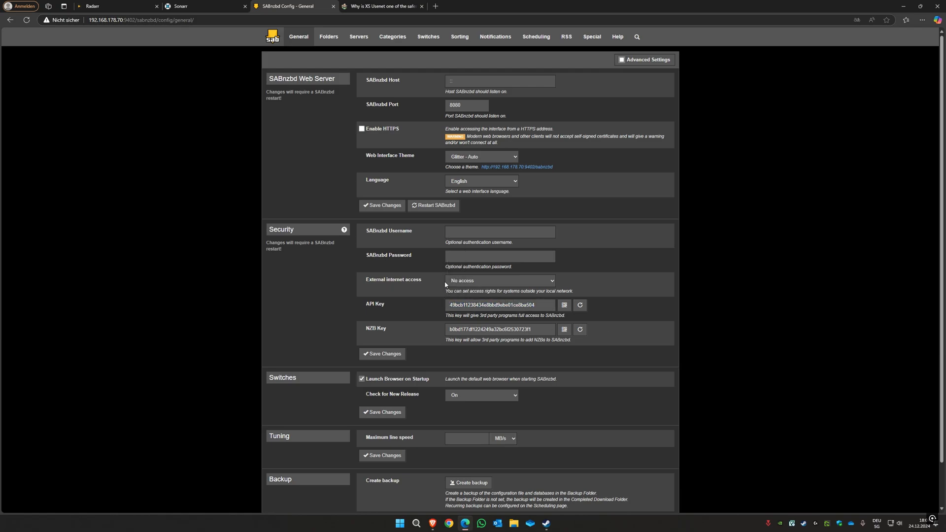
{"action": "mouse_move", "coordinate": [601, 302]}
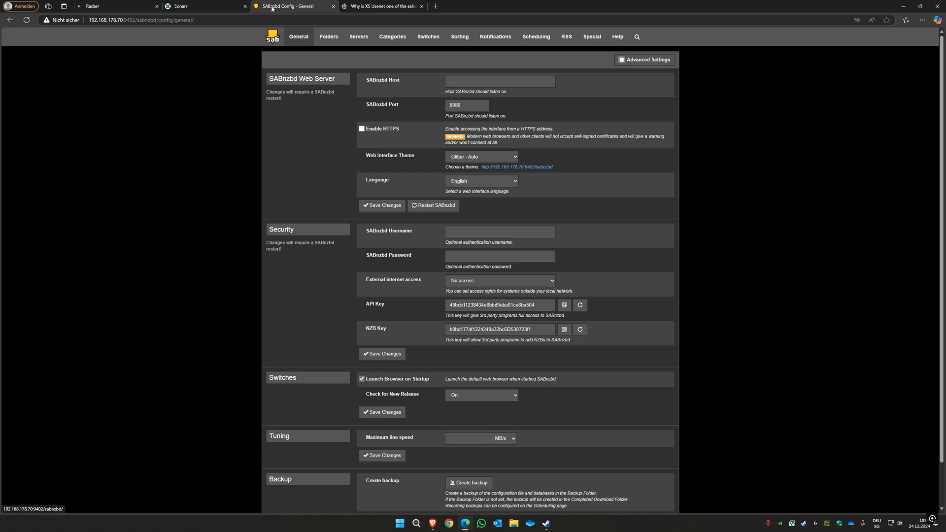
{"action": "mouse_move", "coordinate": [281, 9]}
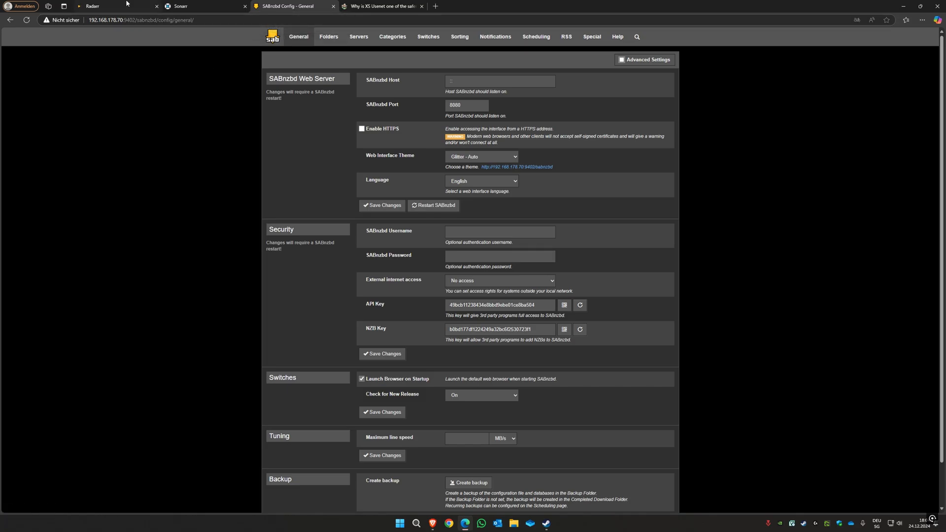
Save Radarr's SABnzbd client with the pasted API key, host 192.168.178.70, port 9402, category movies
{"action": "left_click", "coordinate": [114, 5]}
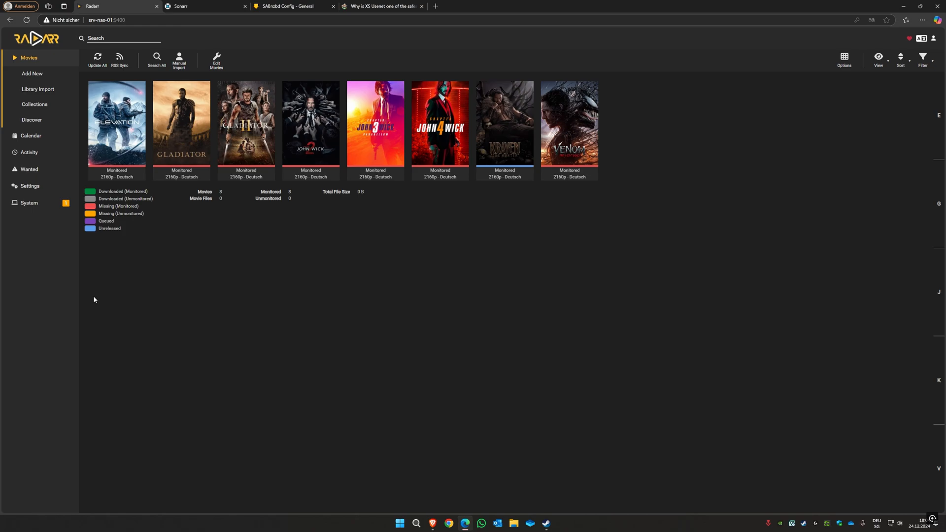
{"action": "mouse_move", "coordinate": [191, 315]}
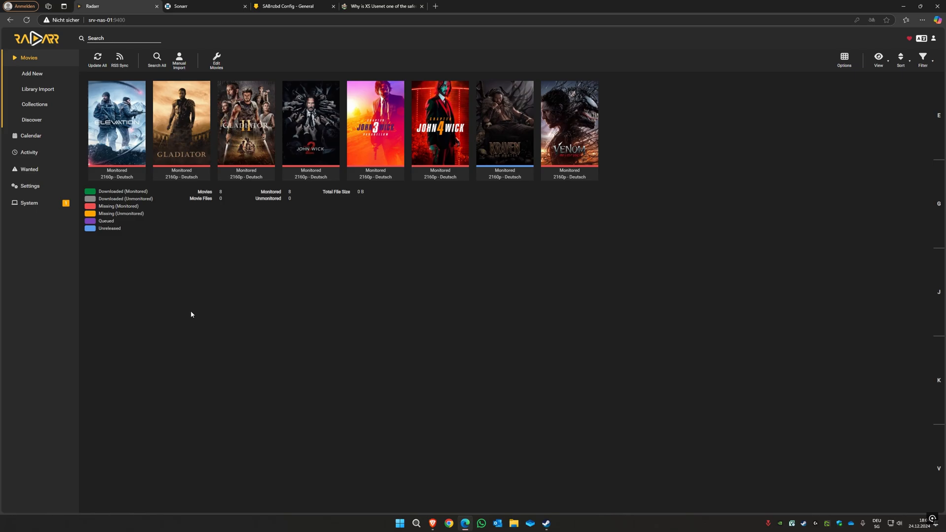
{"action": "mouse_move", "coordinate": [29, 203]}
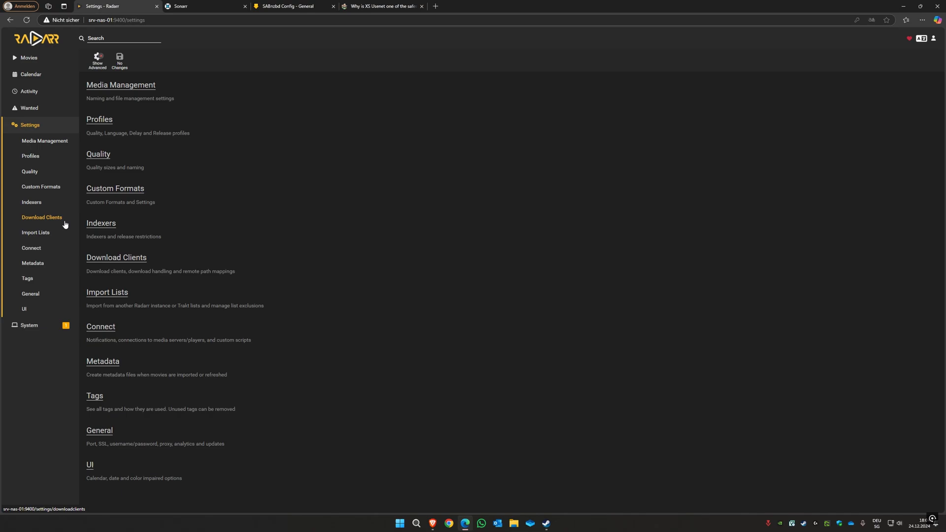
{"action": "left_click", "coordinate": [41, 217]}
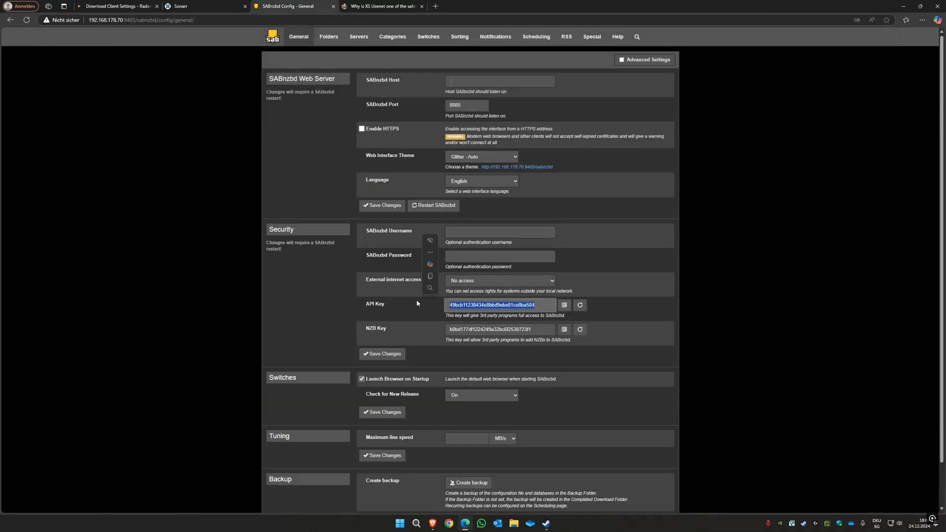
{"action": "left_click", "coordinate": [115, 6]}
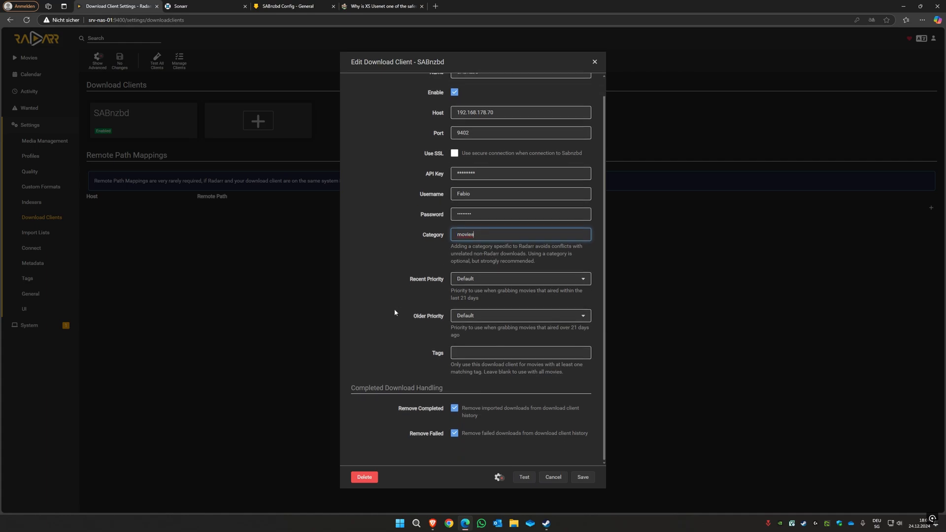
{"action": "left_click", "coordinate": [522, 477]}
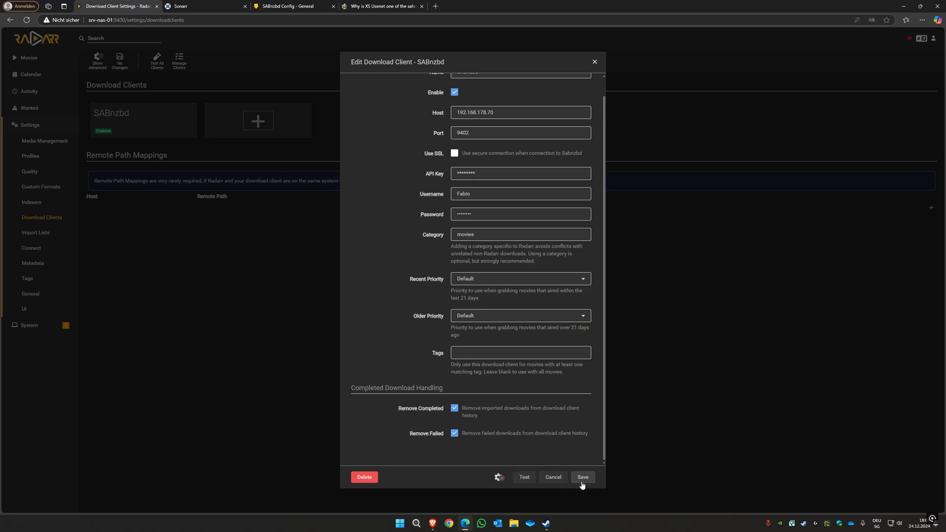
{"action": "left_click", "coordinate": [580, 477]}
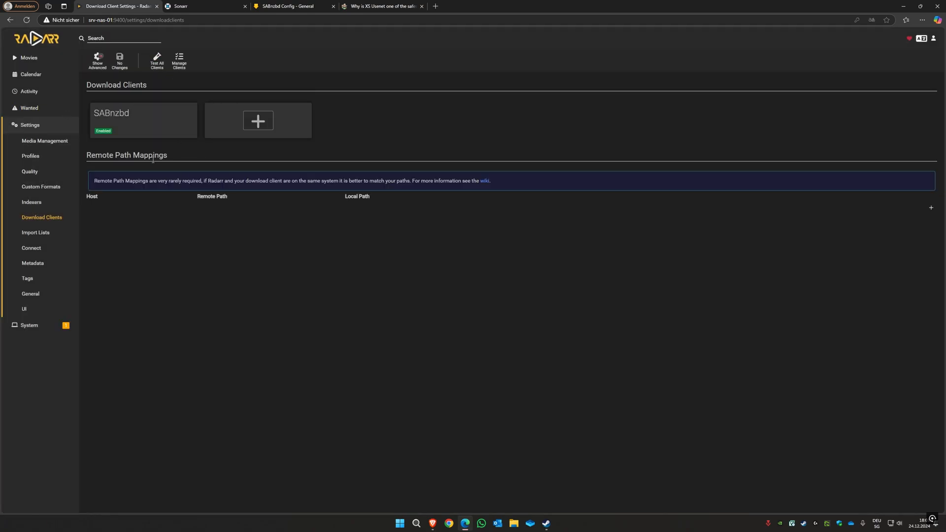
{"action": "left_click", "coordinate": [31, 202]}
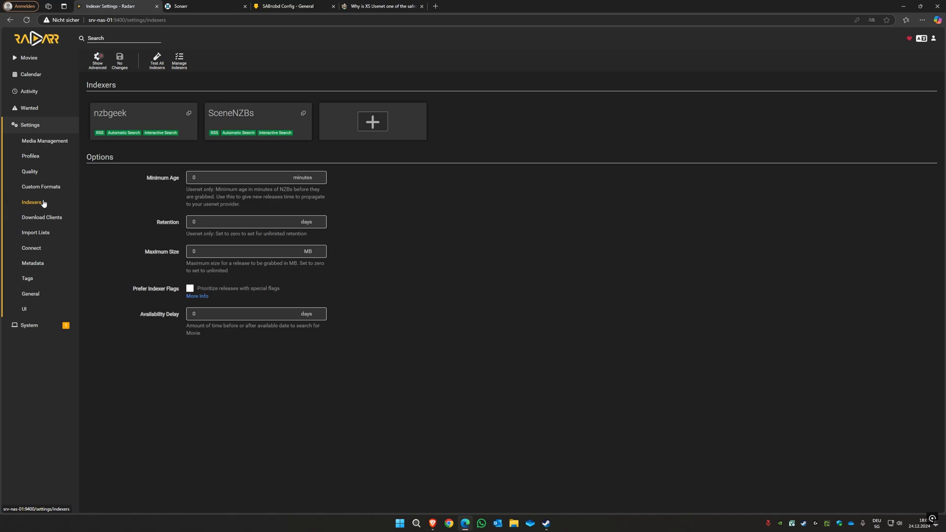
{"action": "mouse_move", "coordinate": [97, 117]}
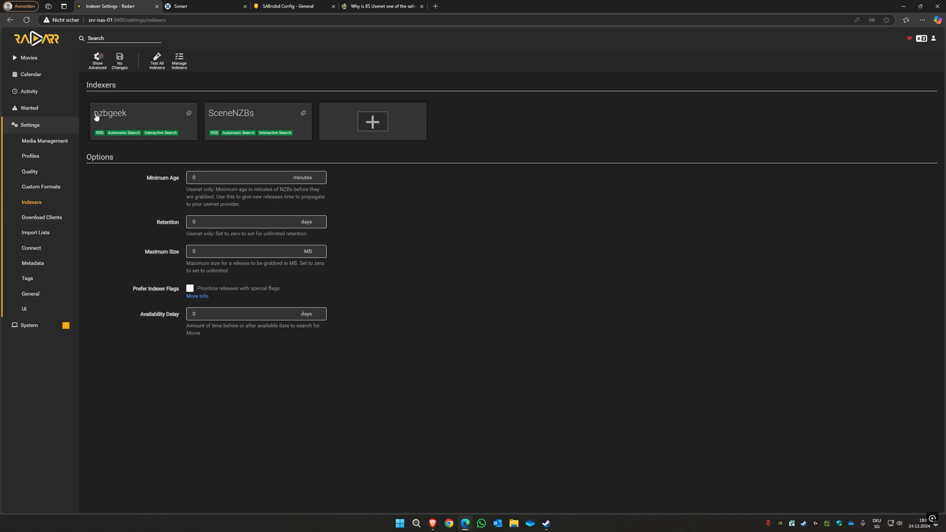
{"action": "mouse_move", "coordinate": [191, 115]}
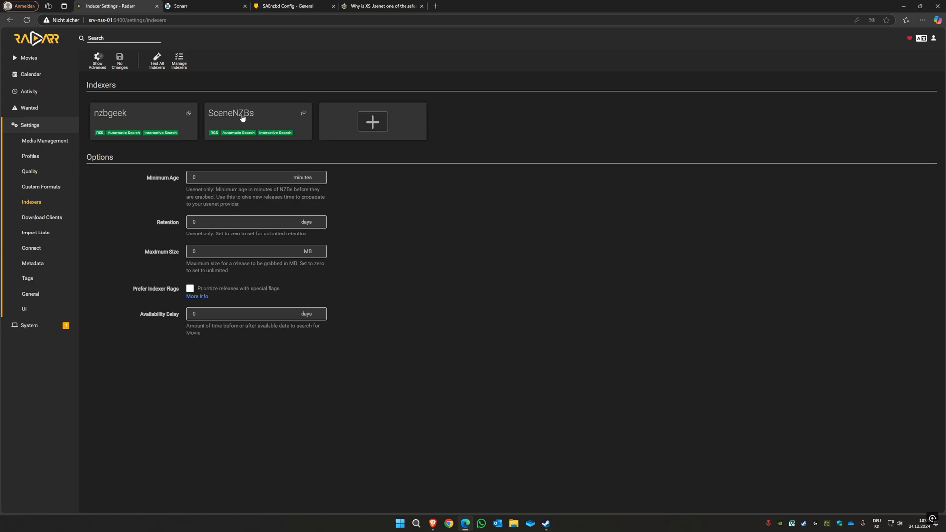
Inspect the SceneNZBs indexer's API key and open scenenzbs.com in a new tab from its URL
{"action": "left_click", "coordinate": [231, 121]}
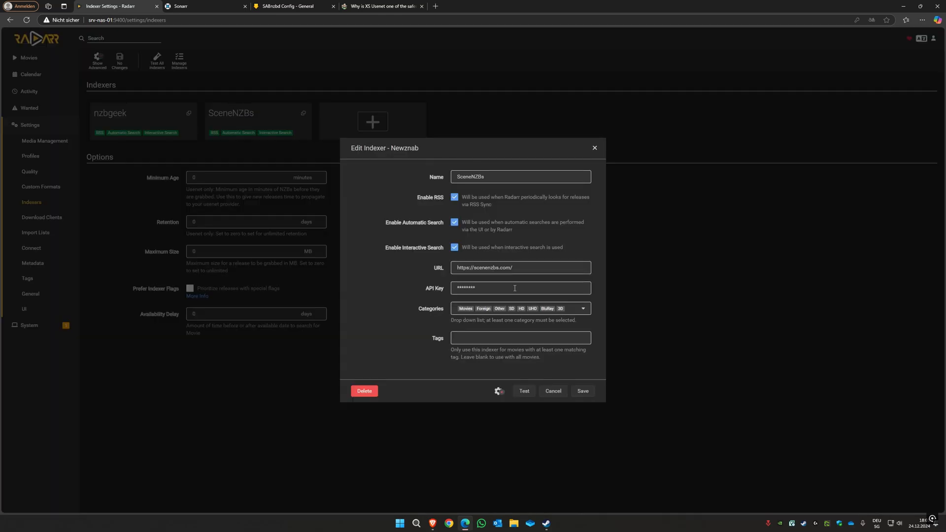
{"action": "left_click", "coordinate": [521, 287]}
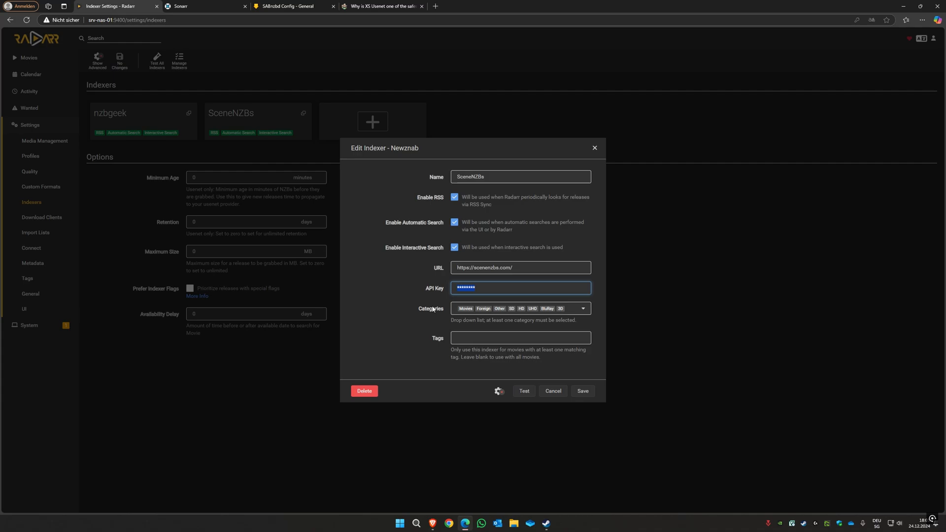
{"action": "mouse_move", "coordinate": [474, 244]}
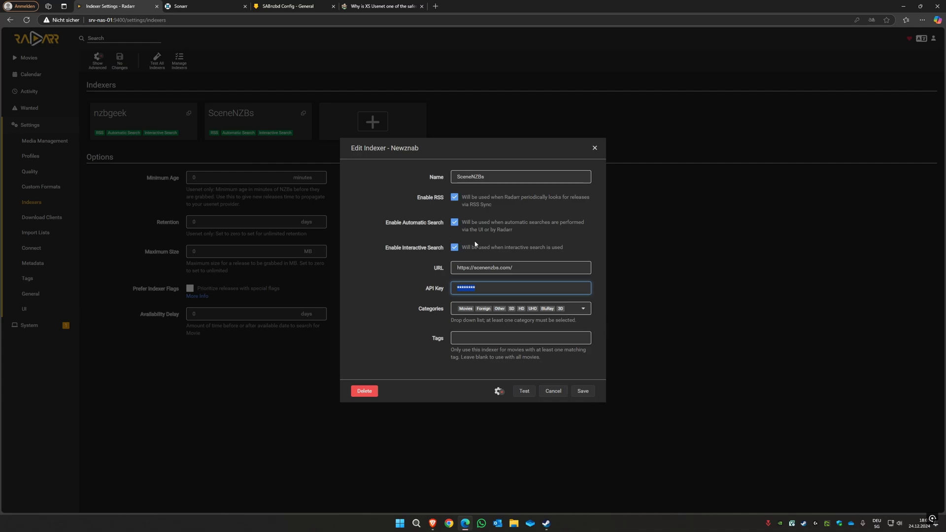
{"action": "right_click", "coordinate": [521, 267]}
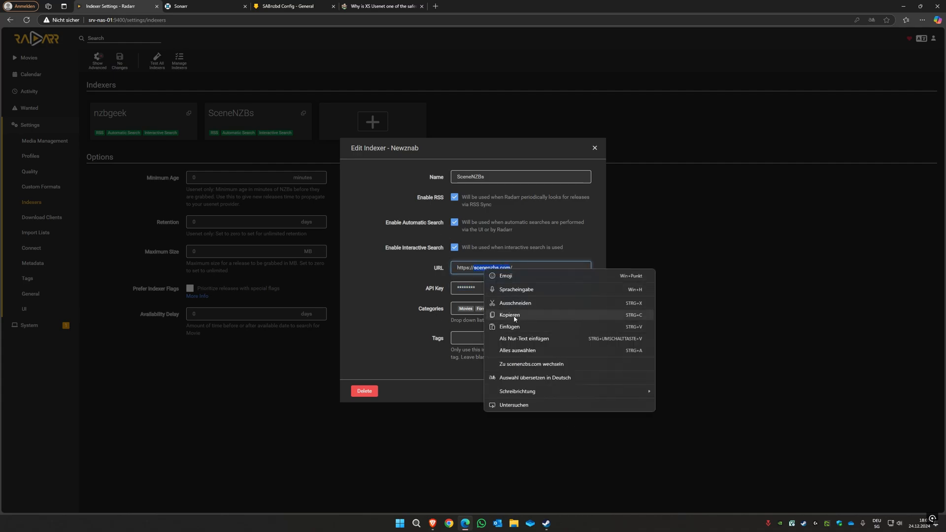
{"action": "left_click", "coordinate": [530, 363]}
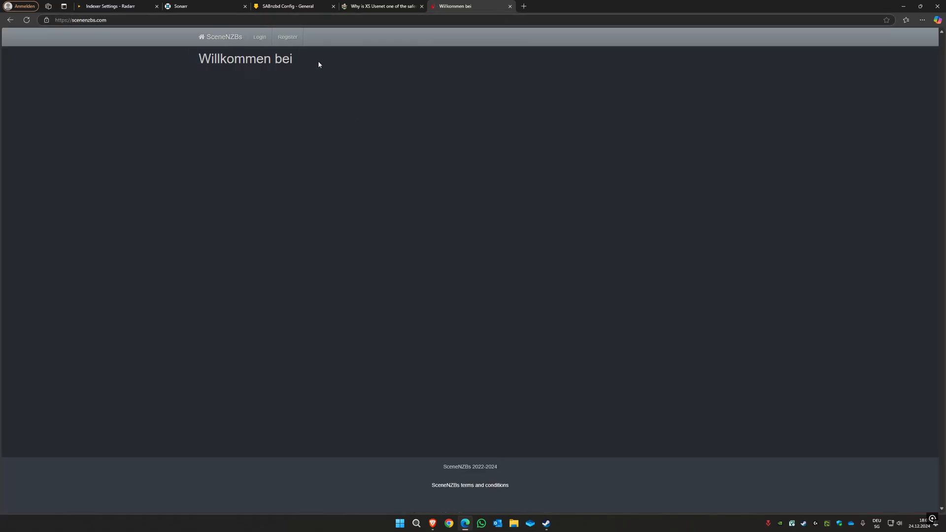
Open the SceneNZBs login page and focus the username field, then return to Radarr's indexers
{"action": "left_click", "coordinate": [260, 37]}
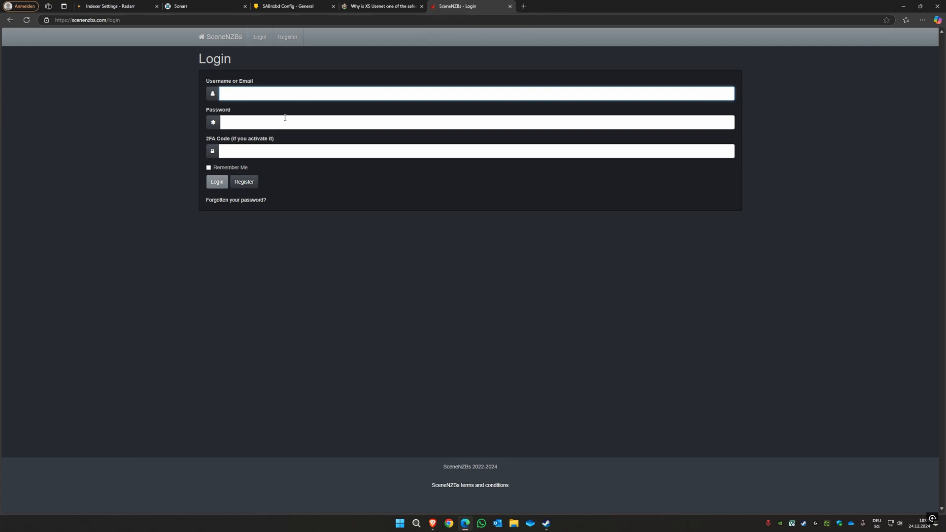
{"action": "left_click", "coordinate": [476, 94]}
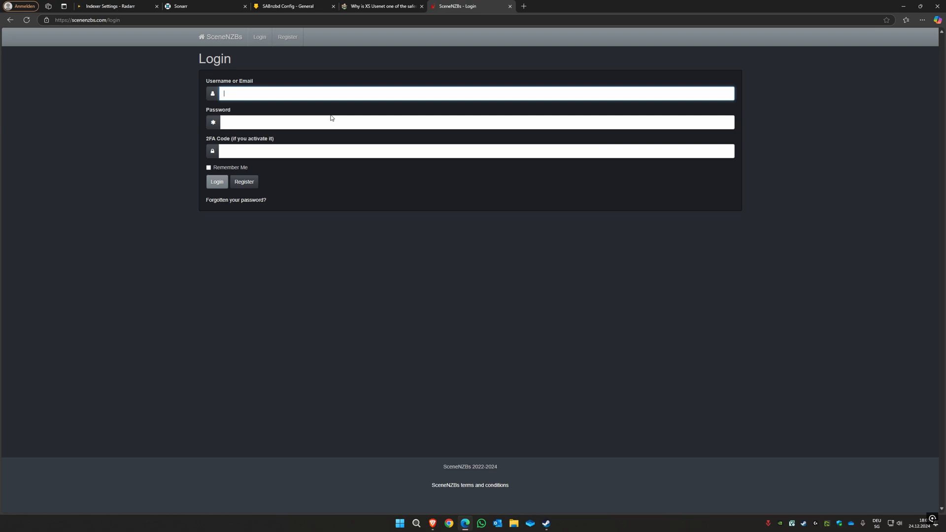
{"action": "left_click", "coordinate": [112, 6]}
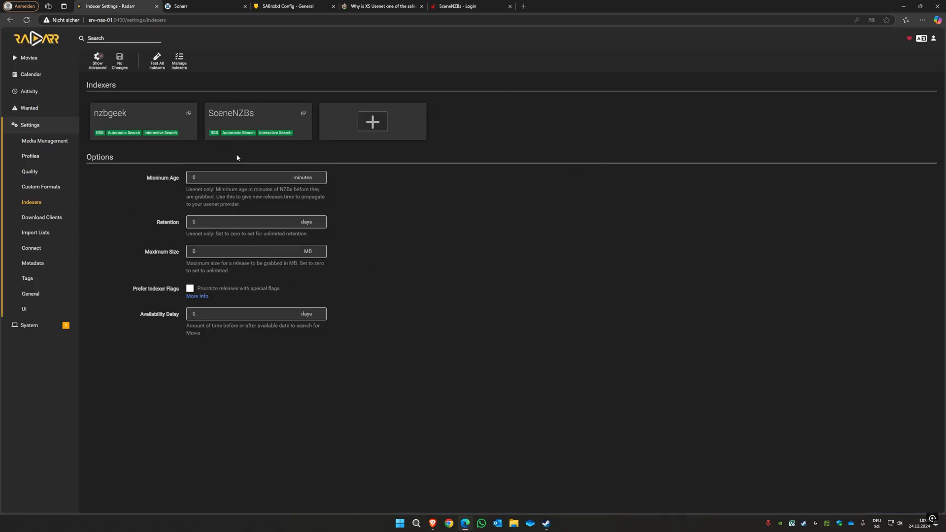
{"action": "mouse_move", "coordinate": [139, 115]}
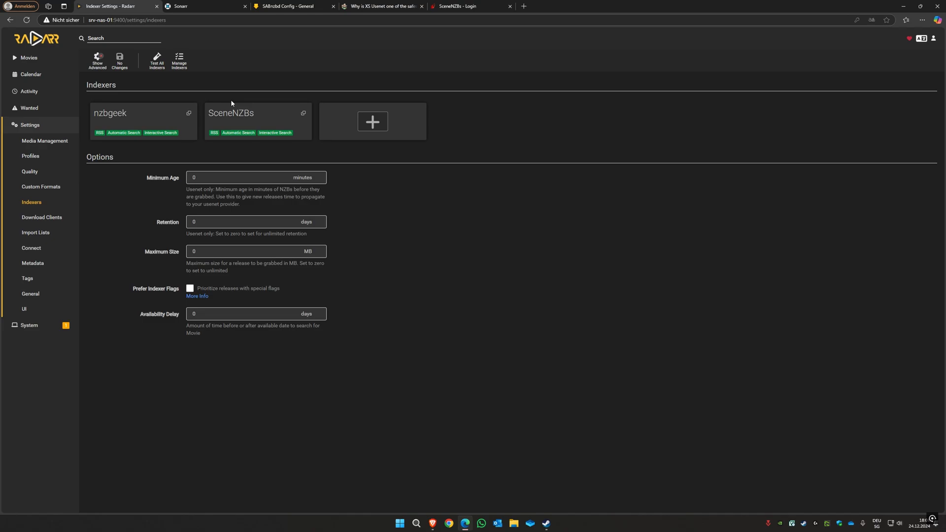
{"action": "mouse_move", "coordinate": [226, 104]}
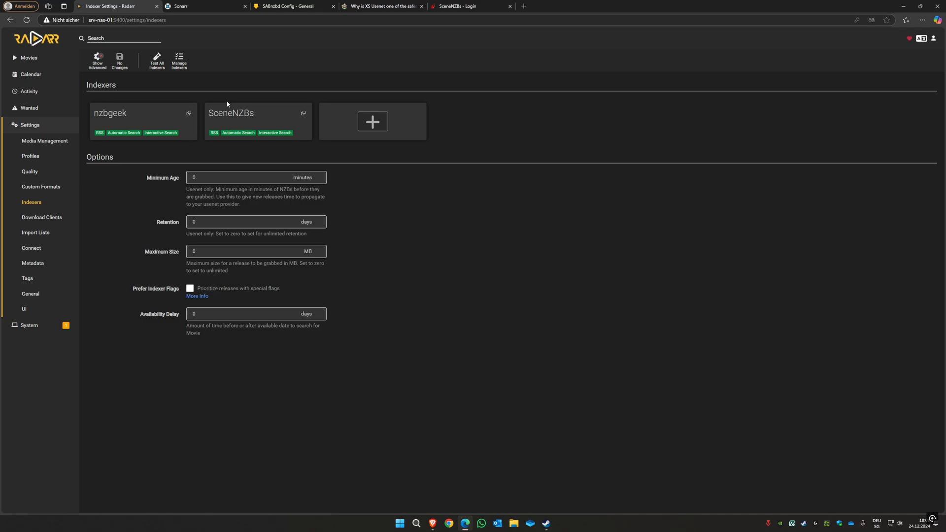
{"action": "mouse_move", "coordinate": [112, 110]}
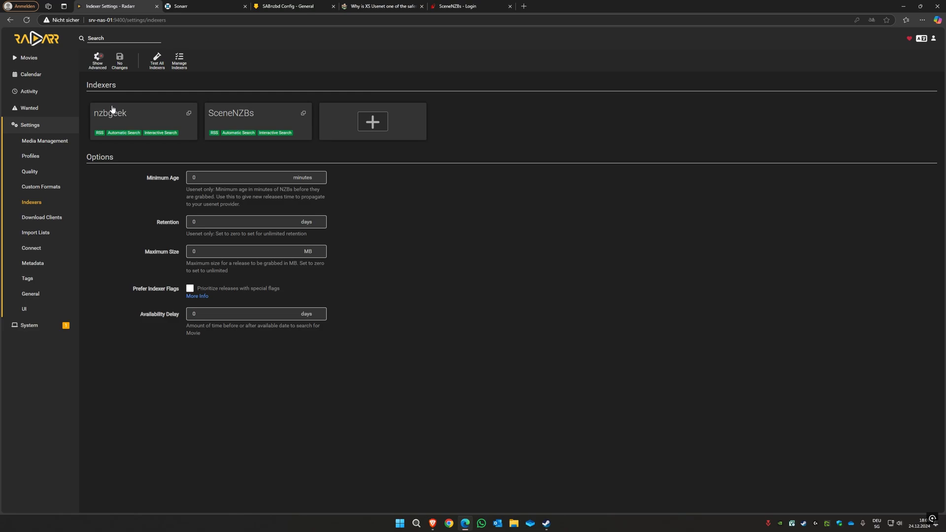
{"action": "mouse_move", "coordinate": [115, 282]}
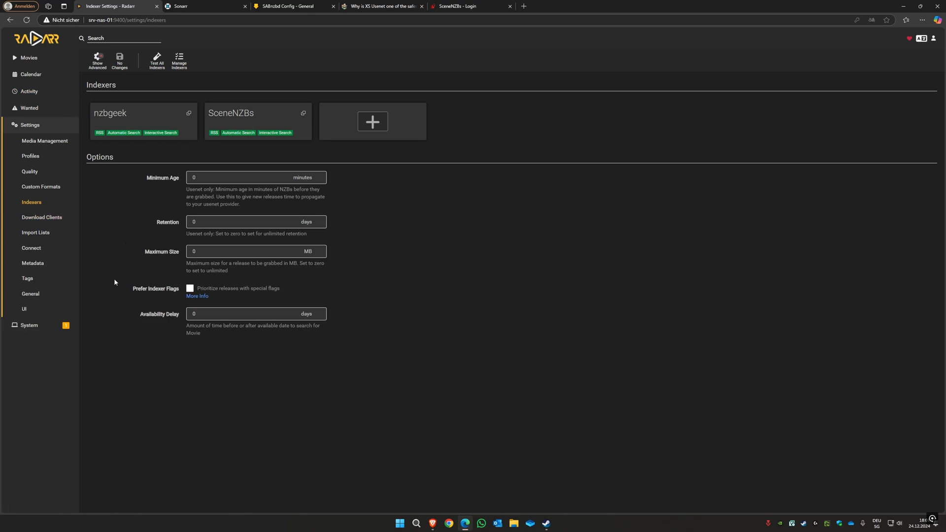
Open Radarr's Profiles settings after confirming nzbgeek and SceneNZBs are listed as indexers
{"action": "left_click", "coordinate": [30, 156]}
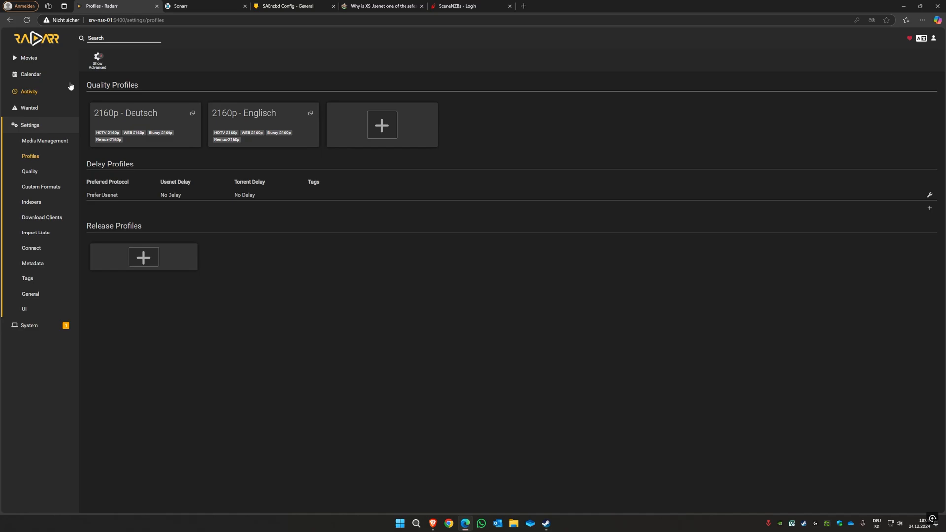
{"action": "mouse_move", "coordinate": [611, 180]}
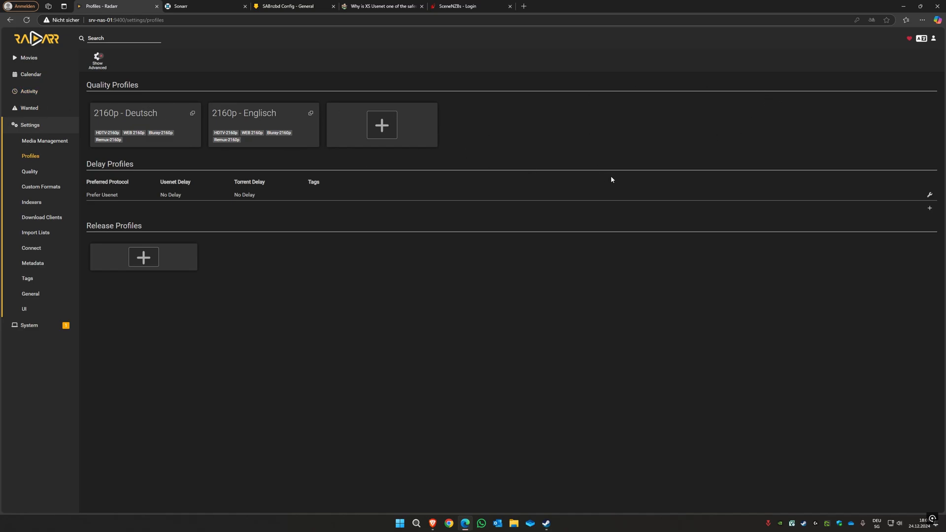
{"action": "mouse_move", "coordinate": [226, 123]}
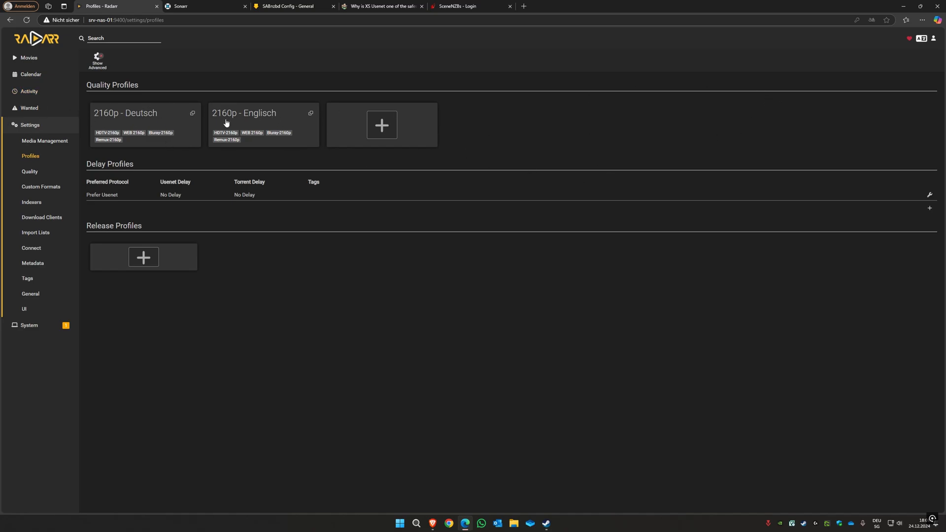
{"action": "mouse_move", "coordinate": [141, 118]}
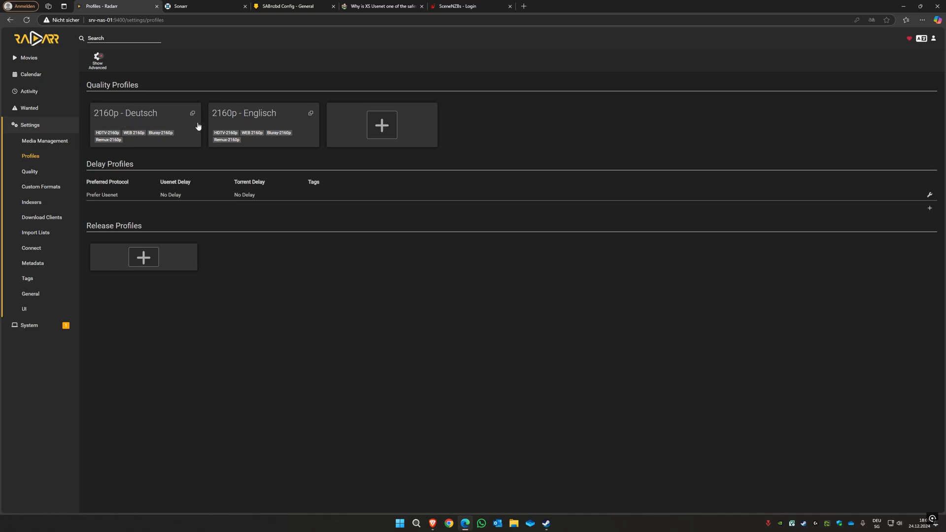
{"action": "mouse_move", "coordinate": [147, 114]}
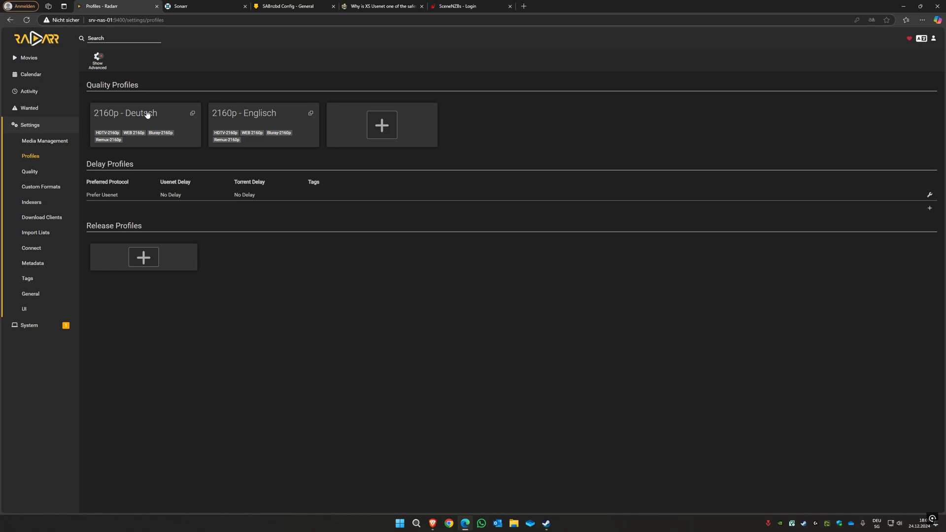
Inspect the 2160p - Deutsch profile without changes, then search Add New for 'The dark kn'
{"action": "left_click", "coordinate": [125, 113]}
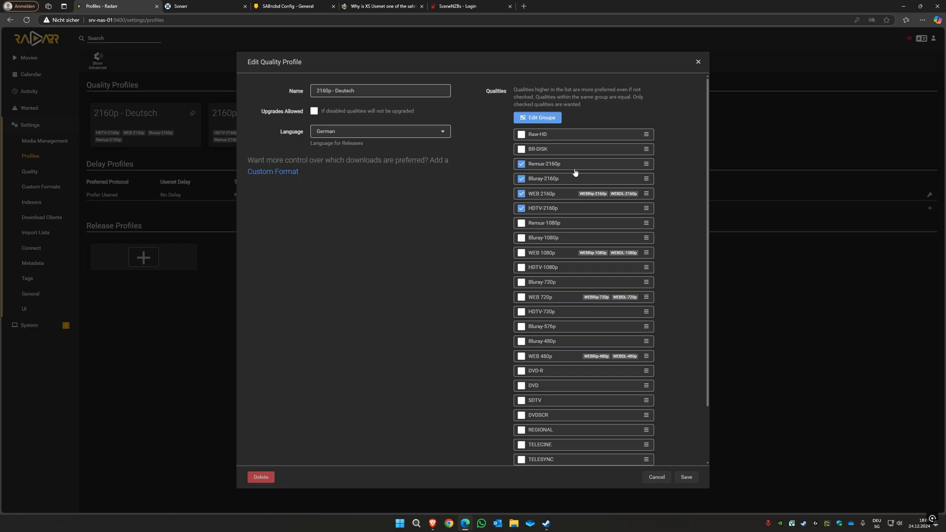
{"action": "mouse_move", "coordinate": [742, 56]}
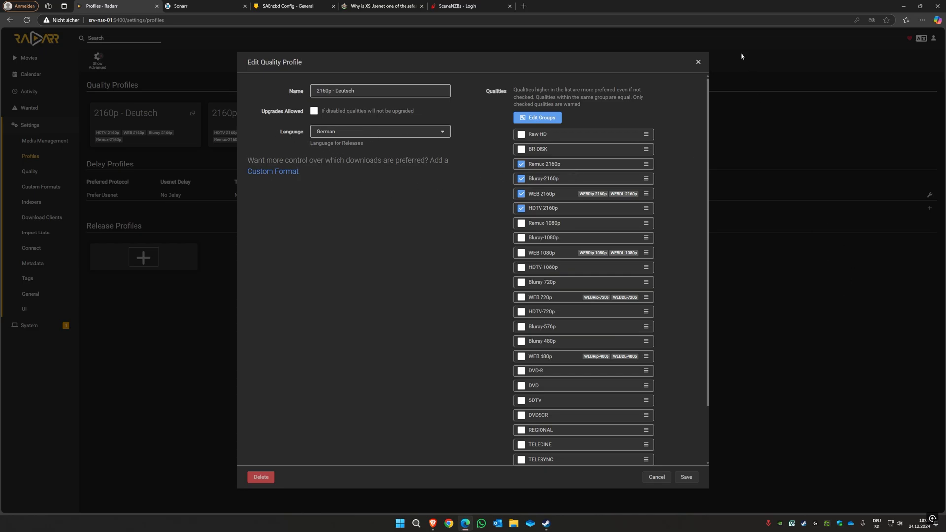
{"action": "left_click", "coordinate": [685, 476]}
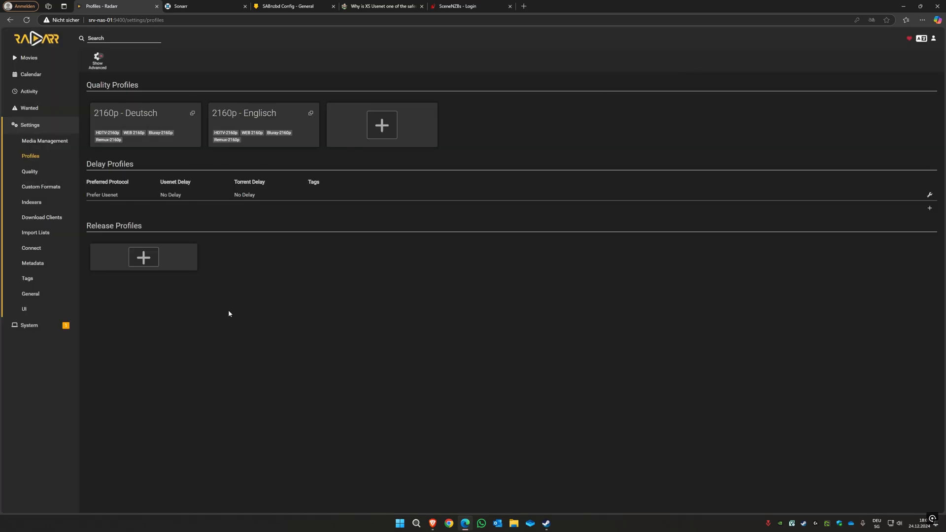
{"action": "mouse_move", "coordinate": [295, 402]}
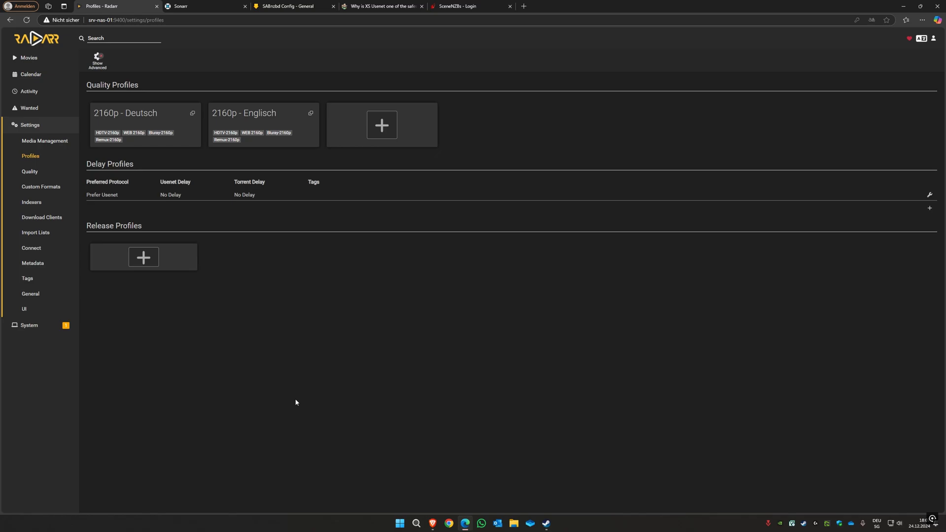
{"action": "mouse_move", "coordinate": [188, 164]}
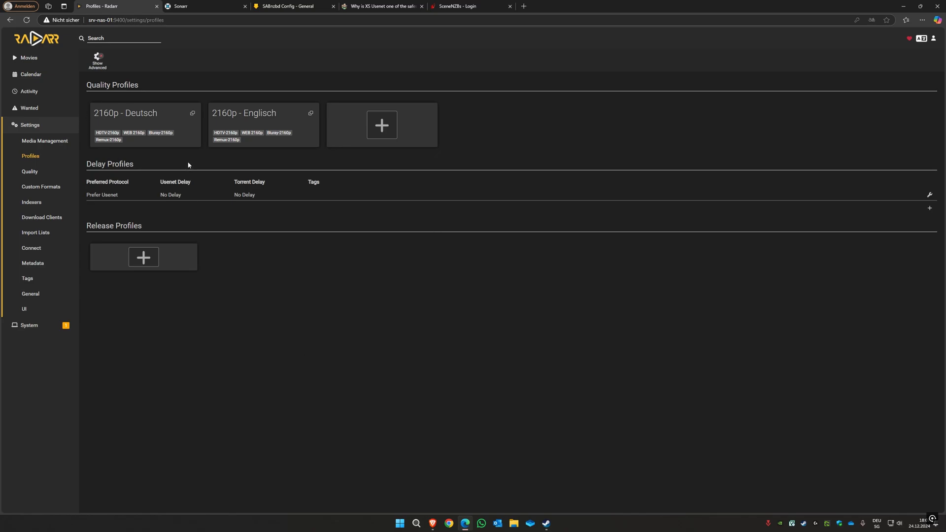
{"action": "left_click", "coordinate": [29, 57]}
{"action": "type", "text": "The dark kni"}
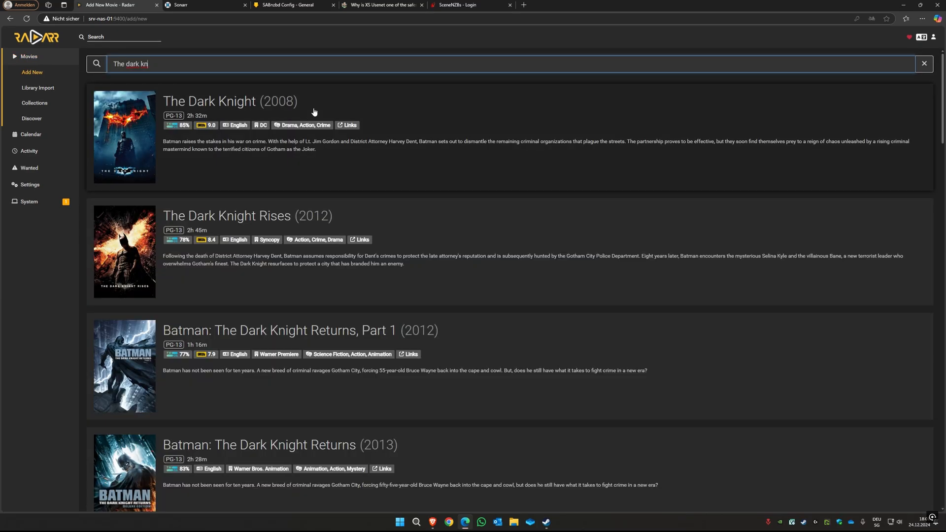
{"action": "mouse_move", "coordinate": [28, 56]}
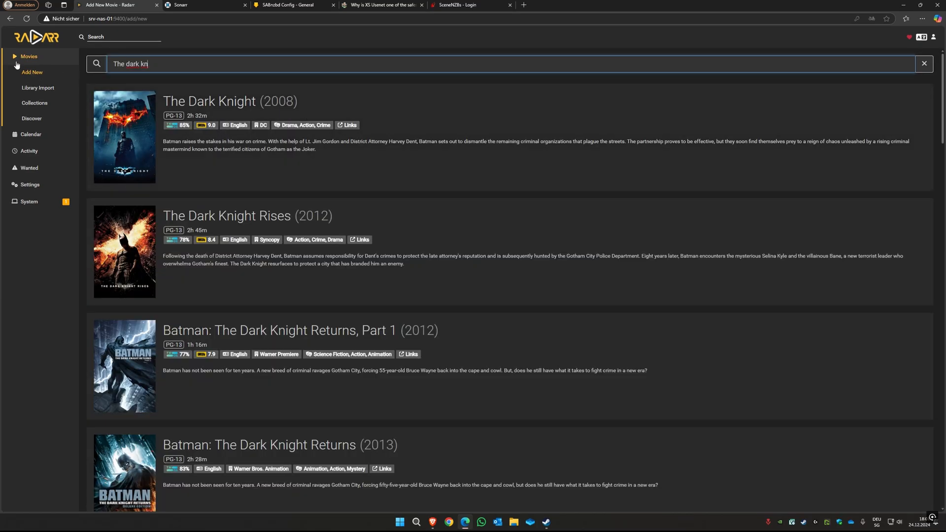
Select The Dark Knight (2008) with root folder /srv-nas-01/Public/Filme and 2160p - Deutsch profile
{"action": "left_click", "coordinate": [209, 100]}
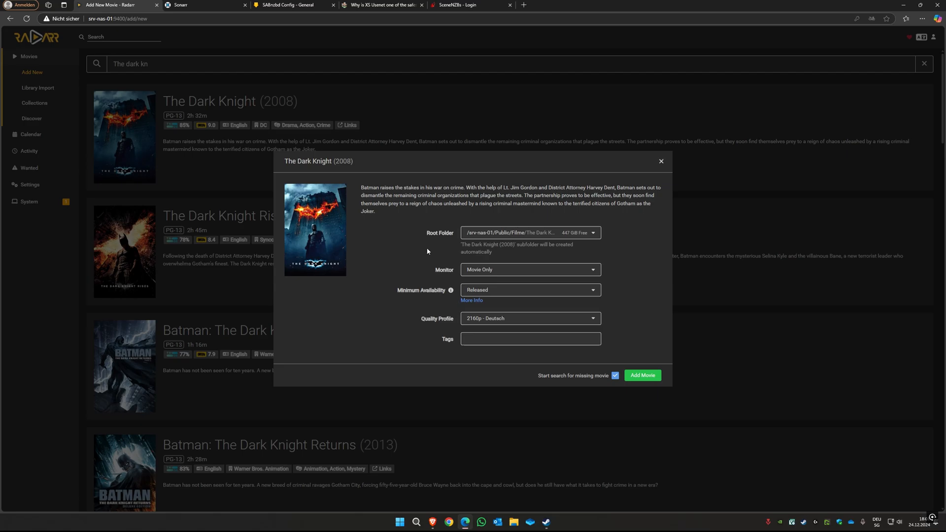
{"action": "left_click", "coordinate": [530, 233]}
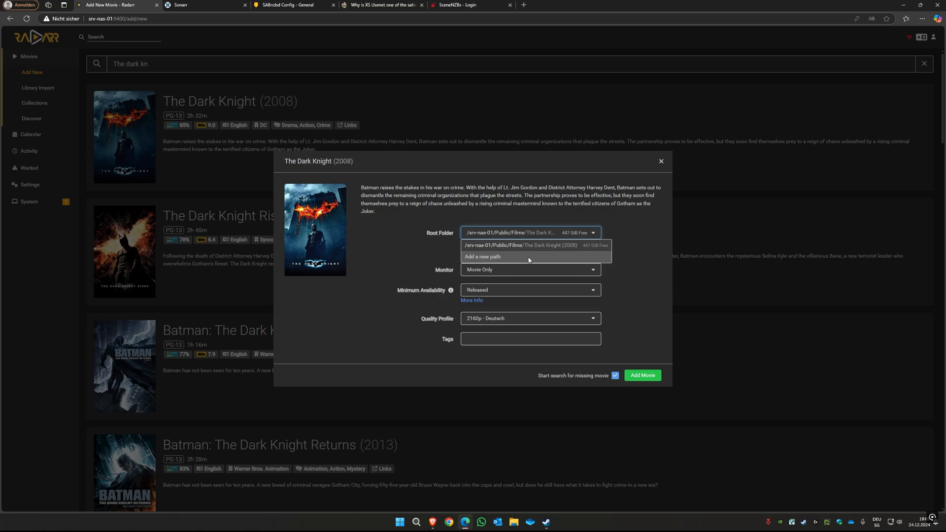
{"action": "mouse_move", "coordinate": [500, 260]}
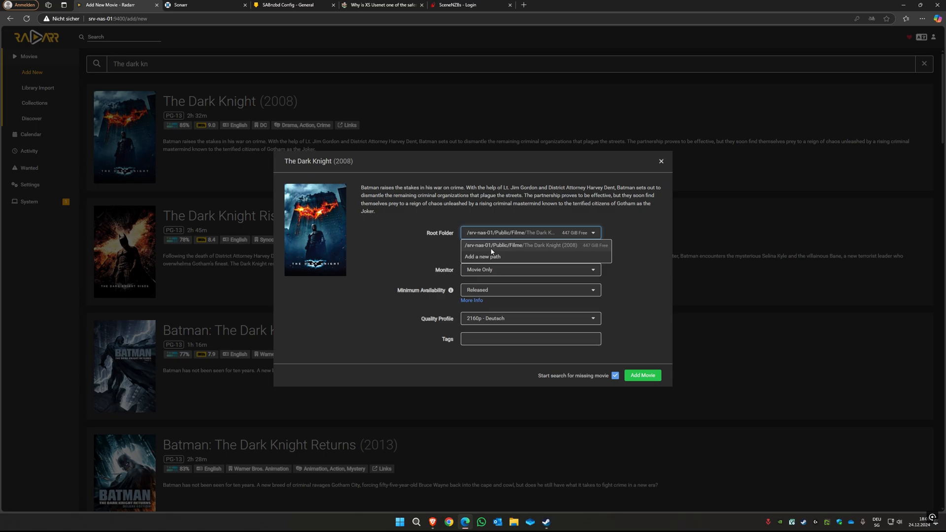
{"action": "mouse_move", "coordinate": [540, 252]}
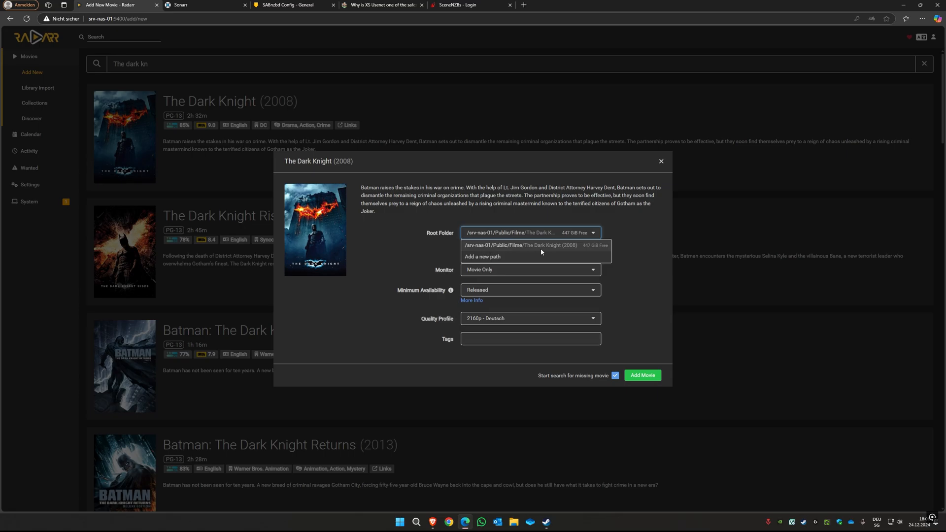
{"action": "mouse_move", "coordinate": [572, 246]}
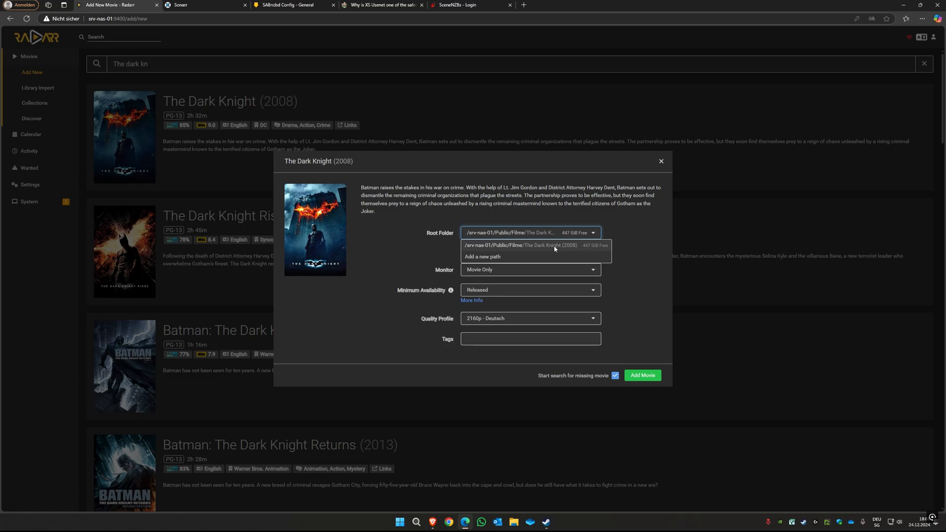
{"action": "left_click", "coordinate": [531, 245]}
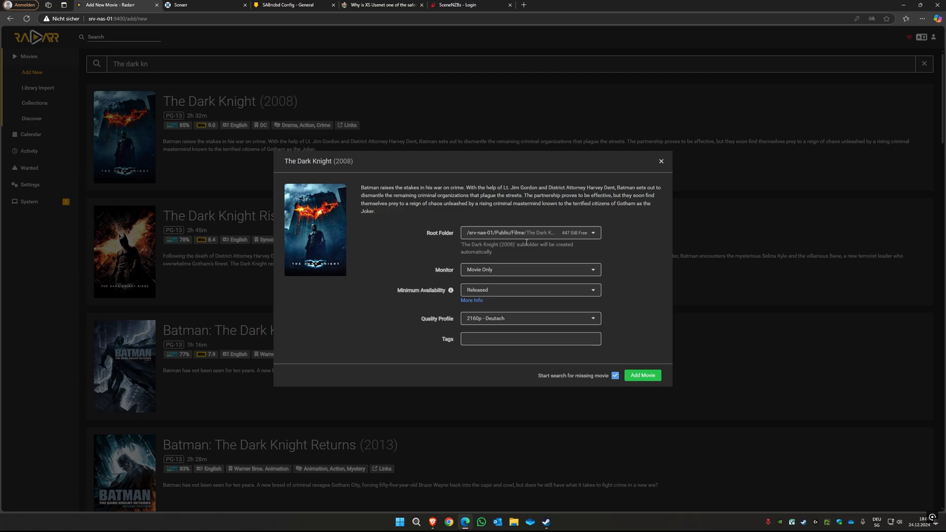
{"action": "mouse_move", "coordinate": [519, 244]}
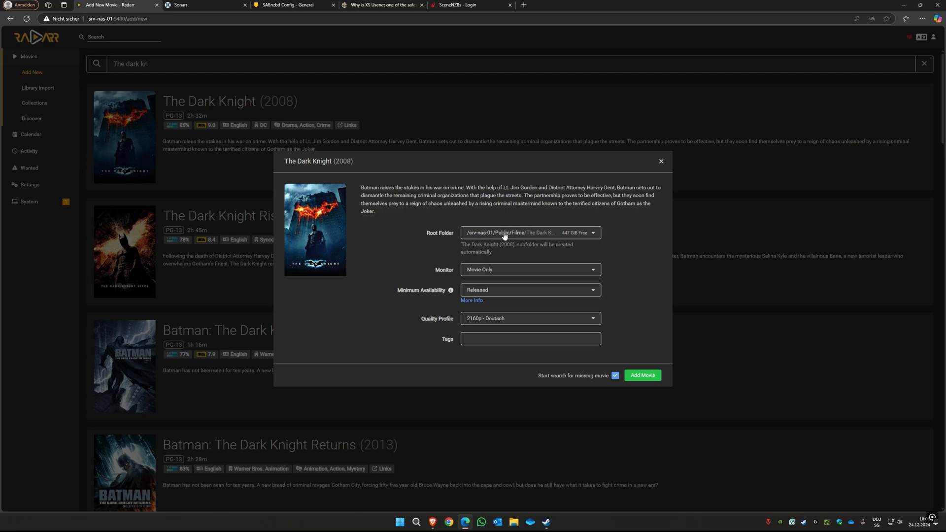
{"action": "mouse_move", "coordinate": [633, 240]}
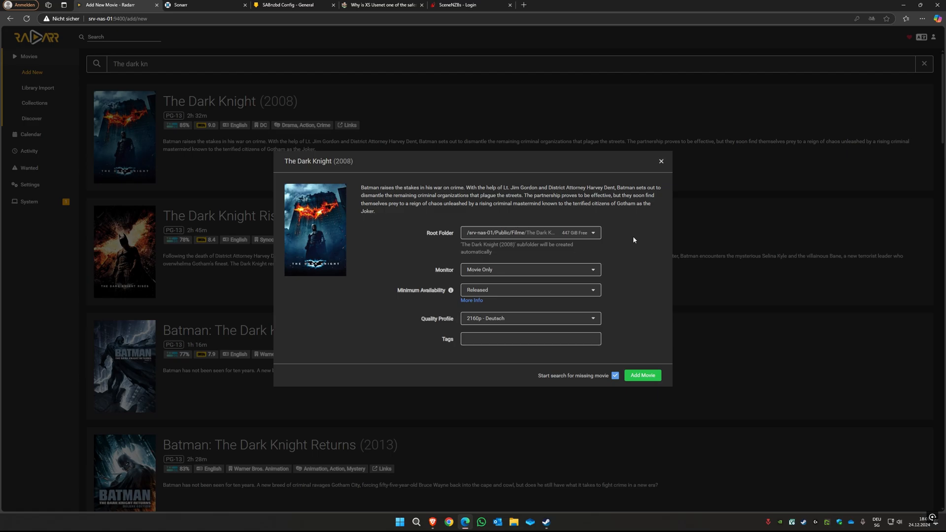
{"action": "mouse_move", "coordinate": [612, 245]}
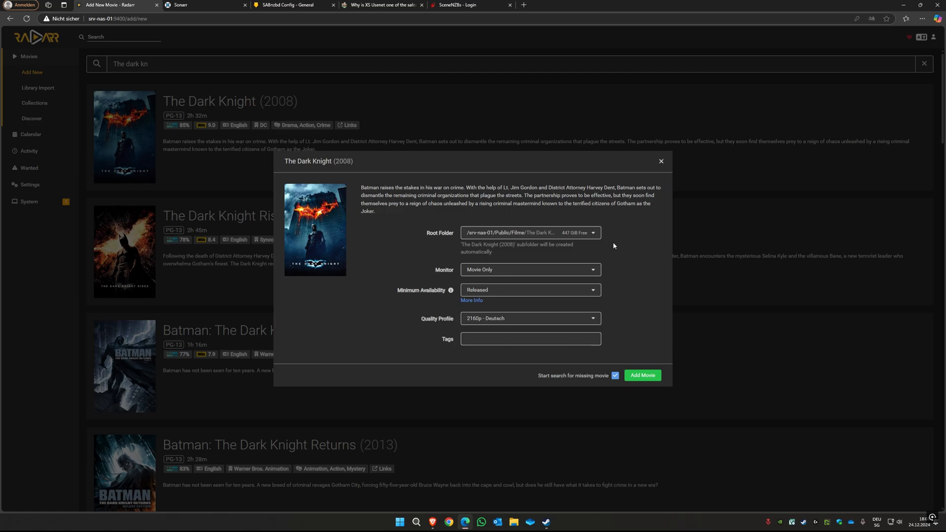
{"action": "mouse_move", "coordinate": [498, 324]}
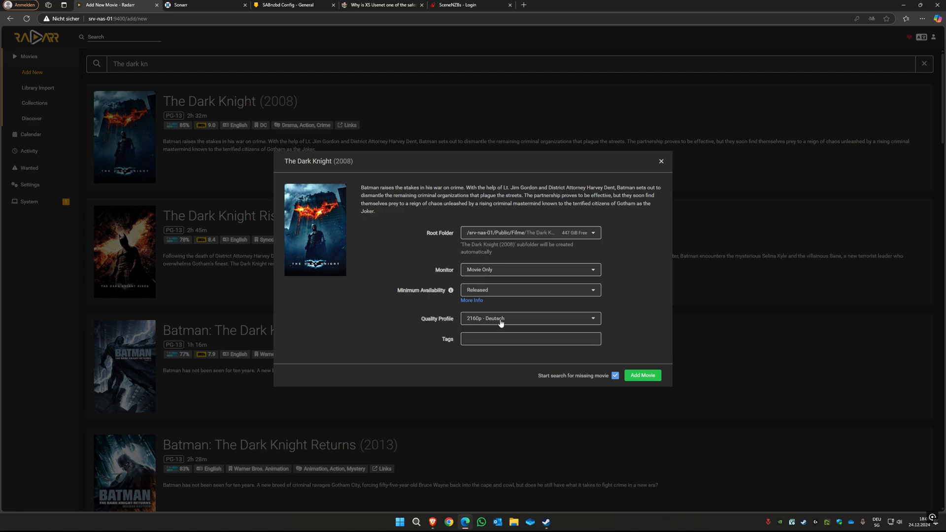
{"action": "left_click", "coordinate": [529, 317]}
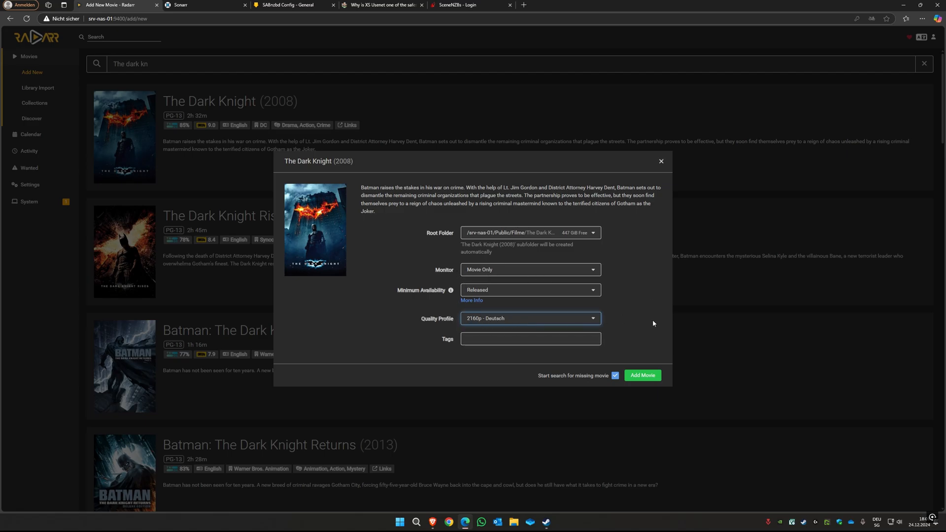
Add The Dark Knight as monitored and open its details page showing Missing
{"action": "left_click", "coordinate": [642, 375]}
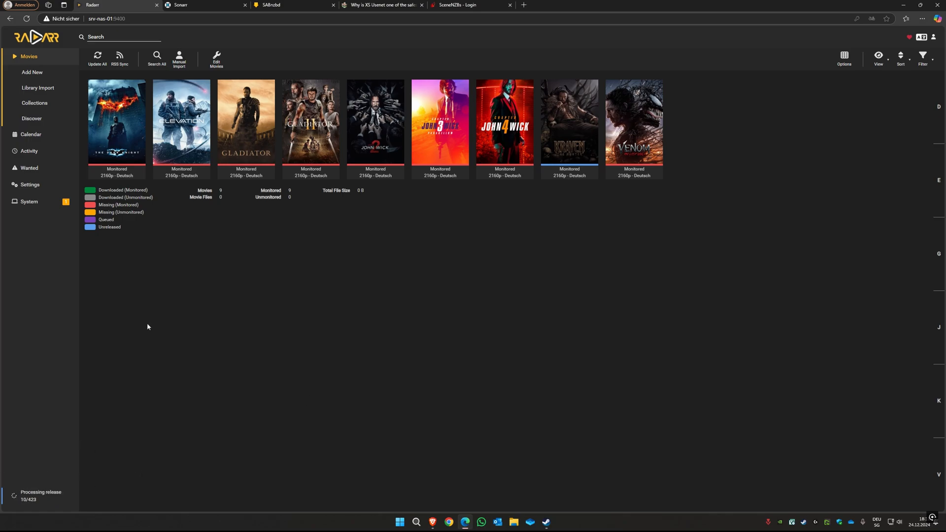
{"action": "mouse_move", "coordinate": [116, 121]}
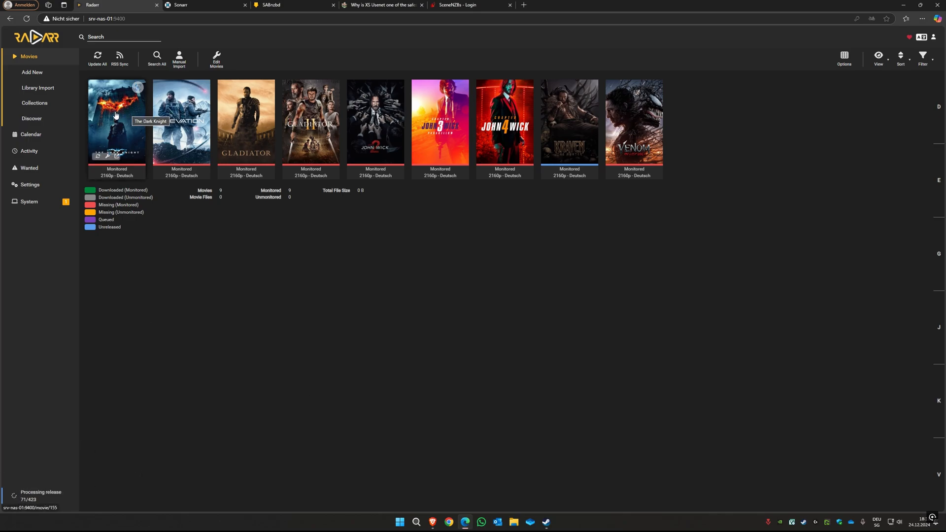
{"action": "left_click", "coordinate": [116, 121]}
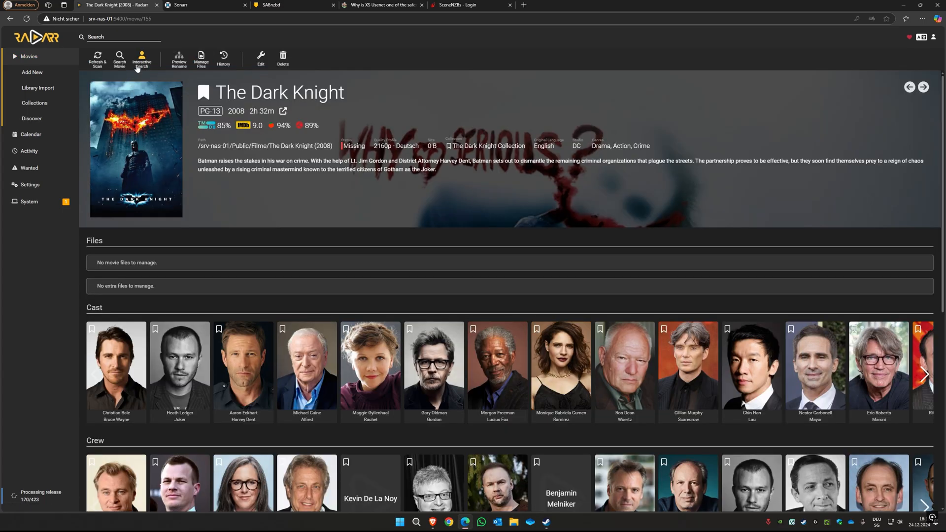
Grab the 11-day-old FraMeSToR 2160p REMUX release and watch it download in SABnzbd
{"action": "left_click", "coordinate": [142, 58]}
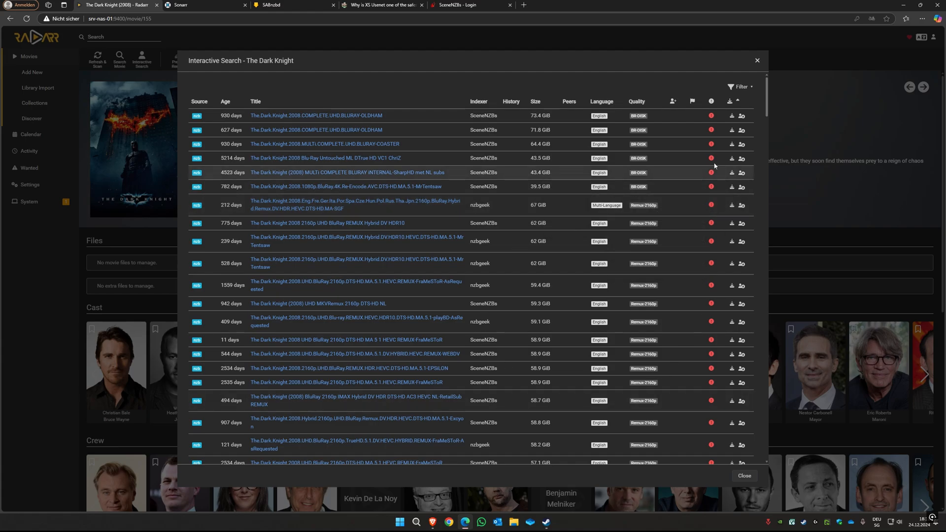
{"action": "scroll", "scroll_direction": "down", "scroll_amount": 3}
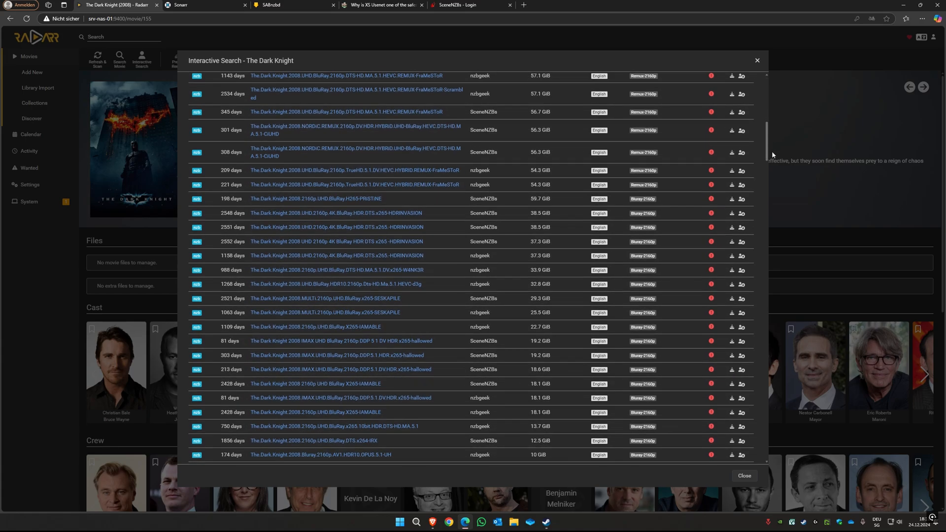
{"action": "scroll", "scroll_direction": "down", "scroll_amount": 3}
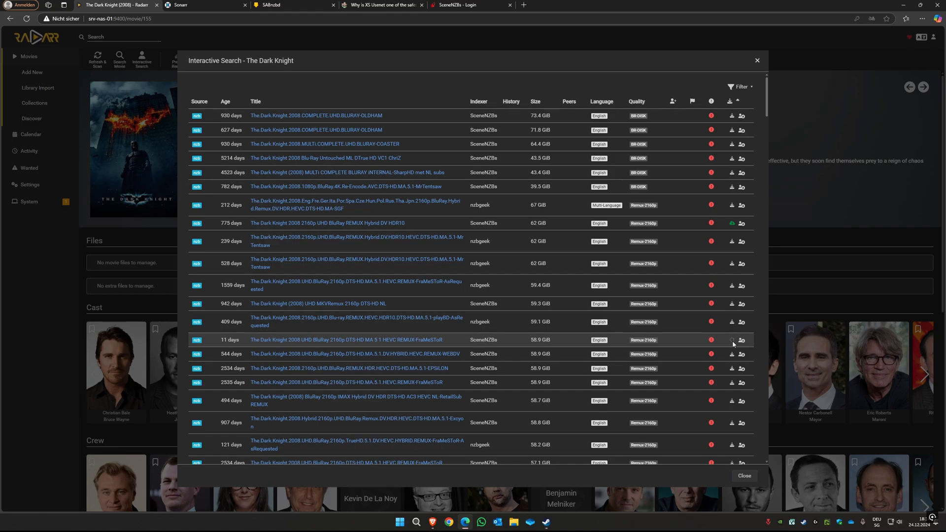
{"action": "left_click", "coordinate": [731, 339]}
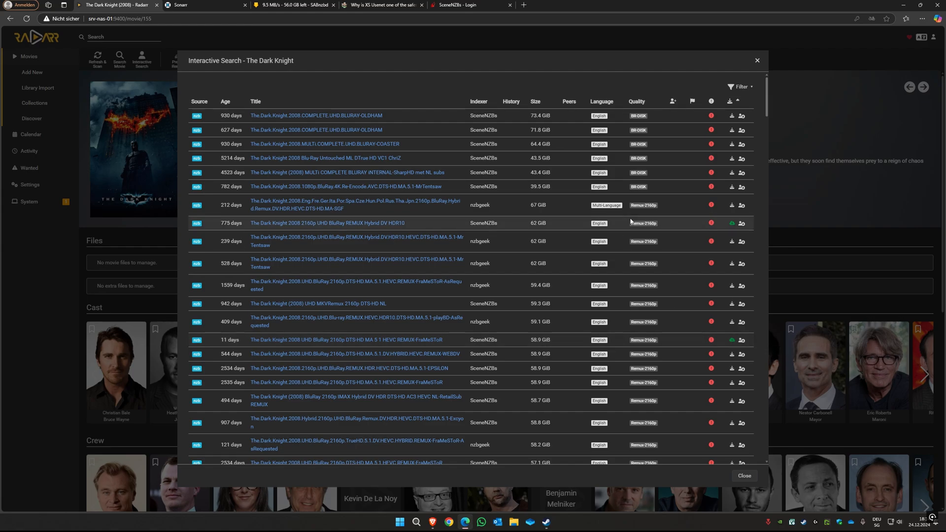
{"action": "left_click", "coordinate": [295, 5]}
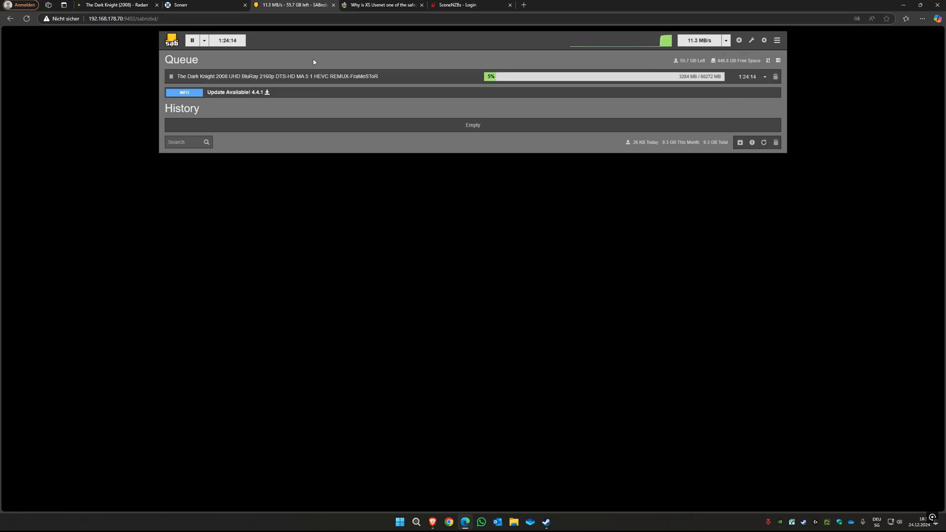
{"action": "mouse_move", "coordinate": [371, 34]}
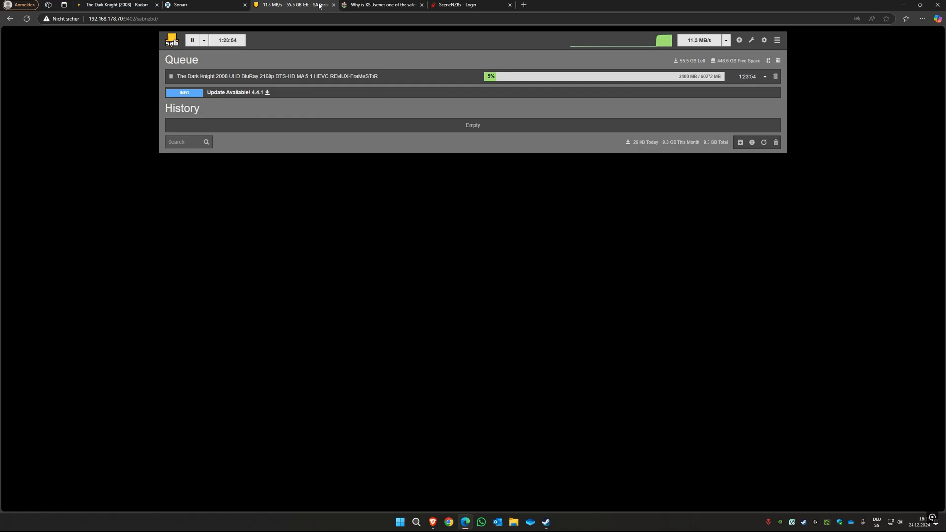
Confirm The Dark Knight appears in Radarr's Activity queue, then switch to Sonarr
{"action": "left_click", "coordinate": [115, 5]}
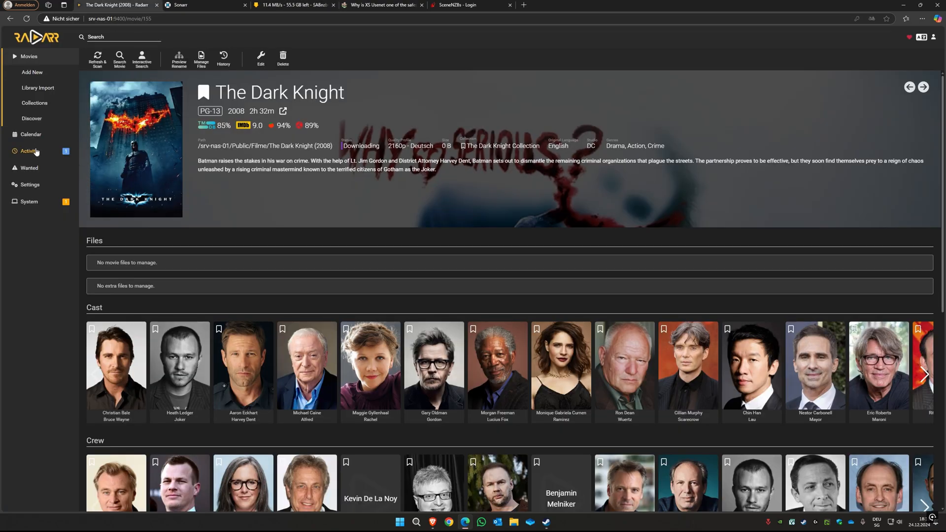
{"action": "left_click", "coordinate": [29, 151]}
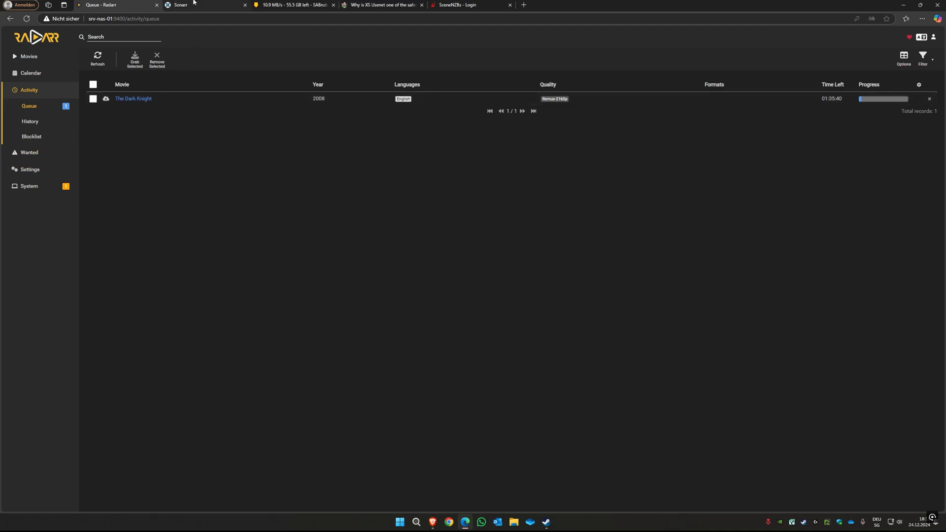
{"action": "left_click", "coordinate": [201, 5]}
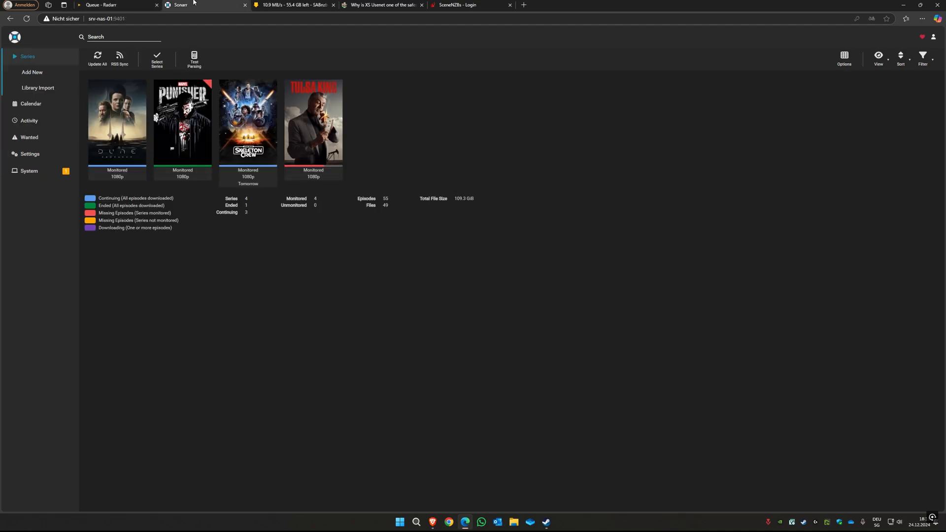
{"action": "left_click", "coordinate": [29, 154]}
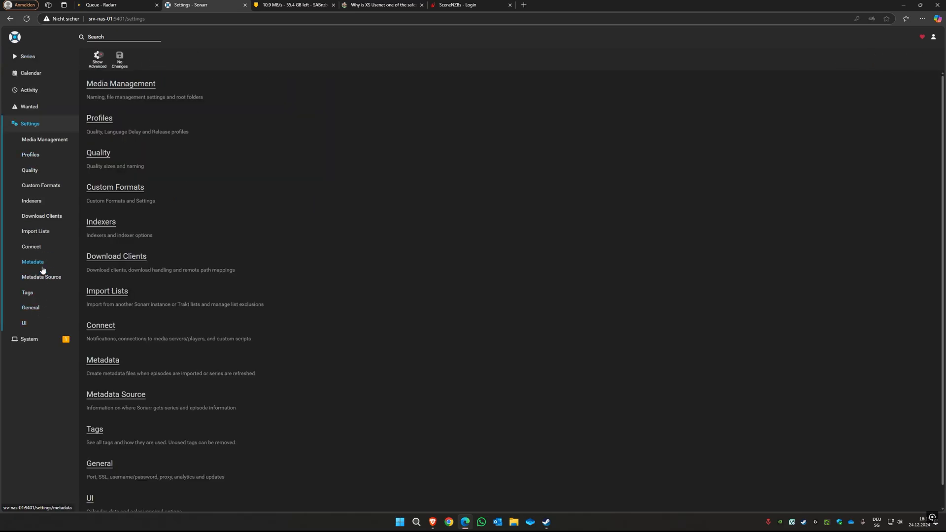
{"action": "left_click", "coordinate": [41, 216]}
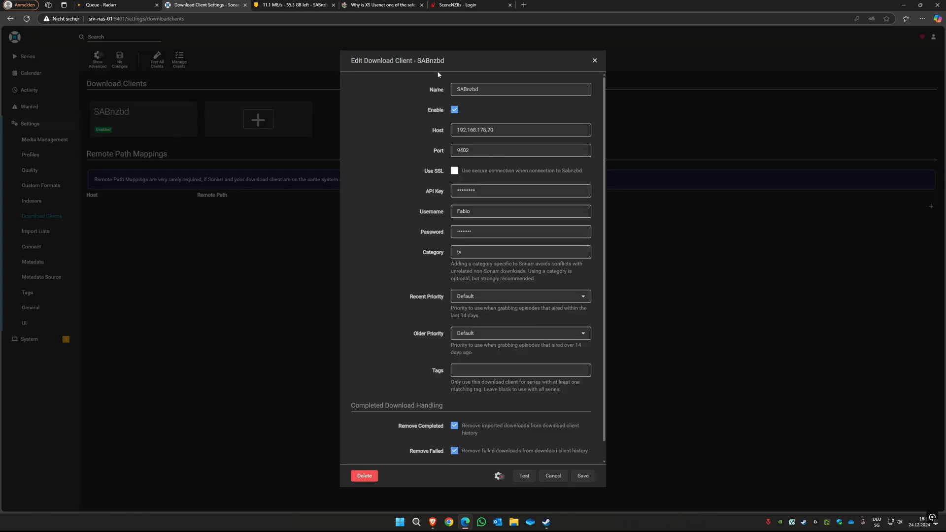
{"action": "left_click", "coordinate": [551, 475]}
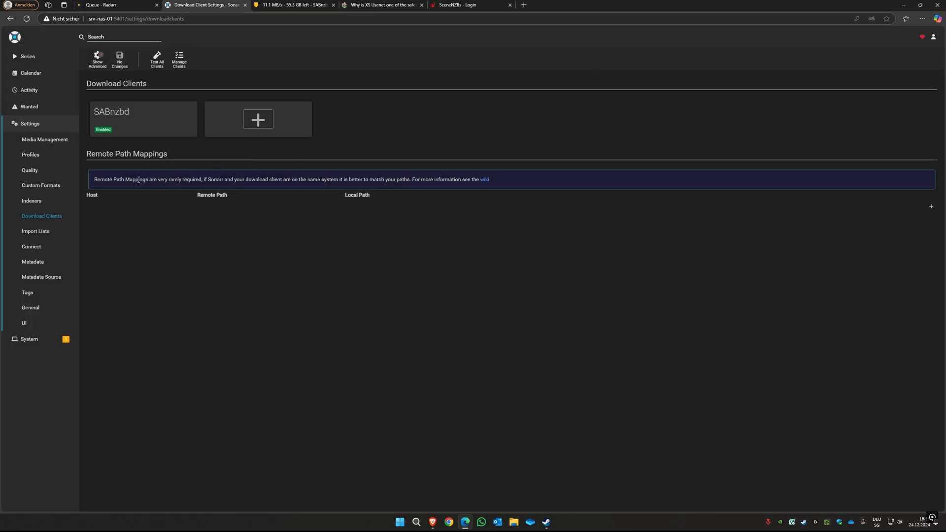
{"action": "left_click", "coordinate": [32, 201]}
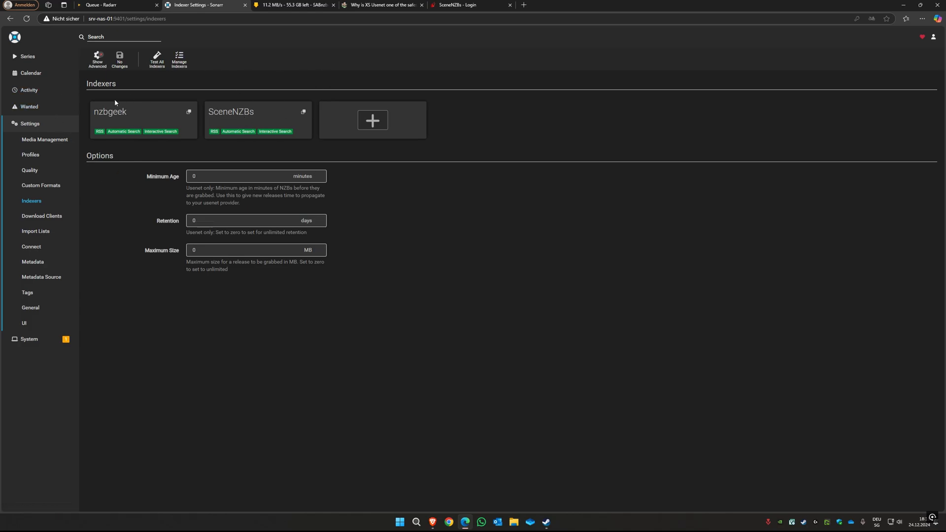
{"action": "mouse_move", "coordinate": [344, 117]}
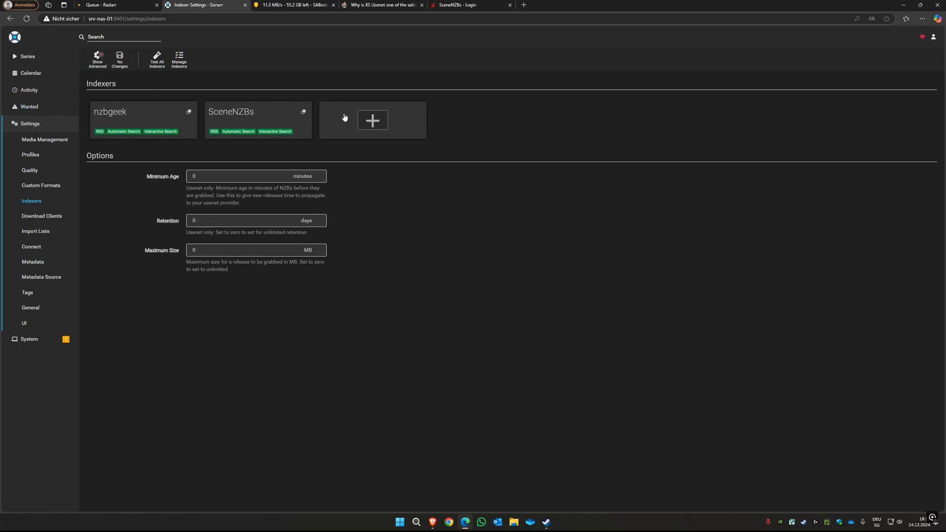
{"action": "mouse_move", "coordinate": [363, 91]}
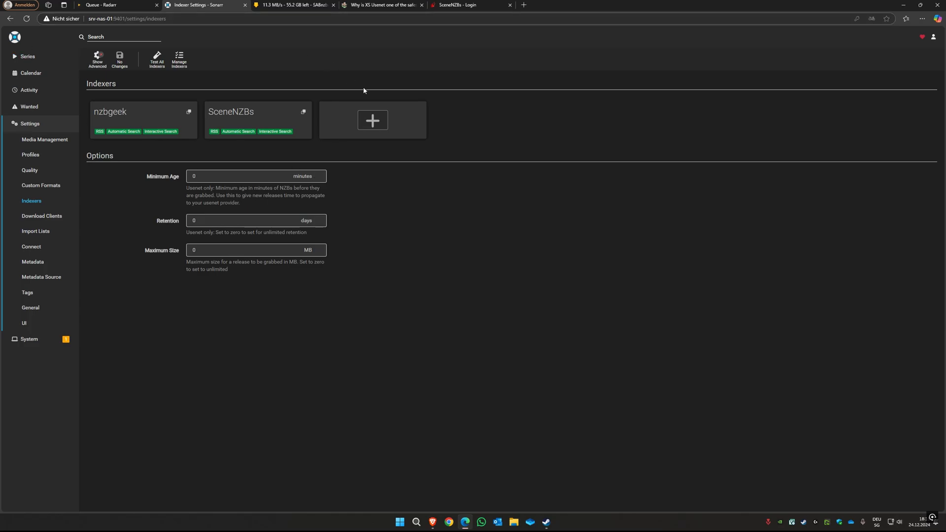
{"action": "left_click", "coordinate": [30, 154]}
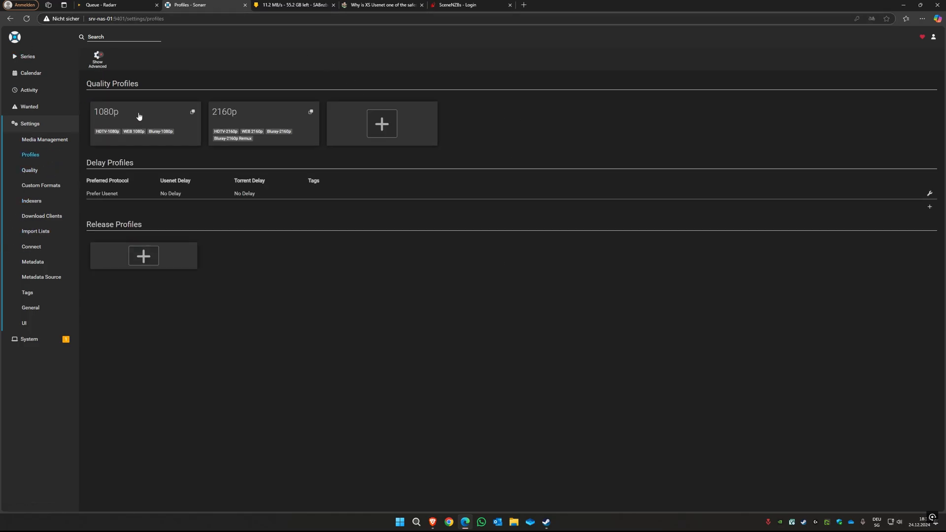
{"action": "left_click", "coordinate": [262, 121]}
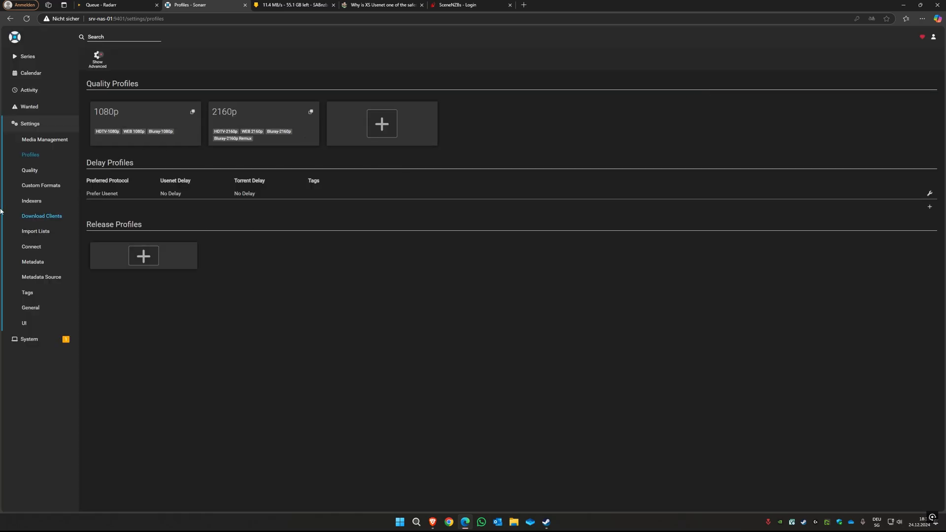
{"action": "left_click", "coordinate": [27, 57]}
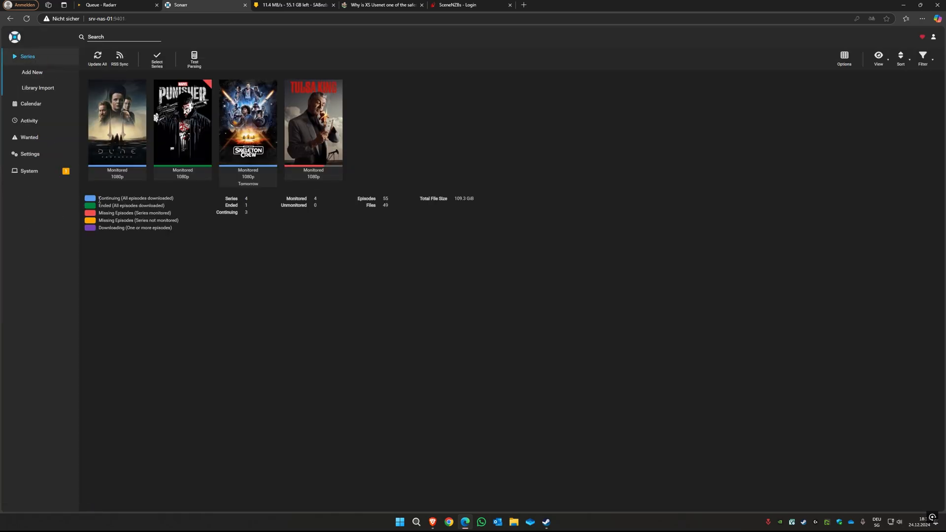
Open Dune: Prophecy and manually search releases for episode 1x05 'In Blood, Truth'
{"action": "left_click", "coordinate": [116, 121]}
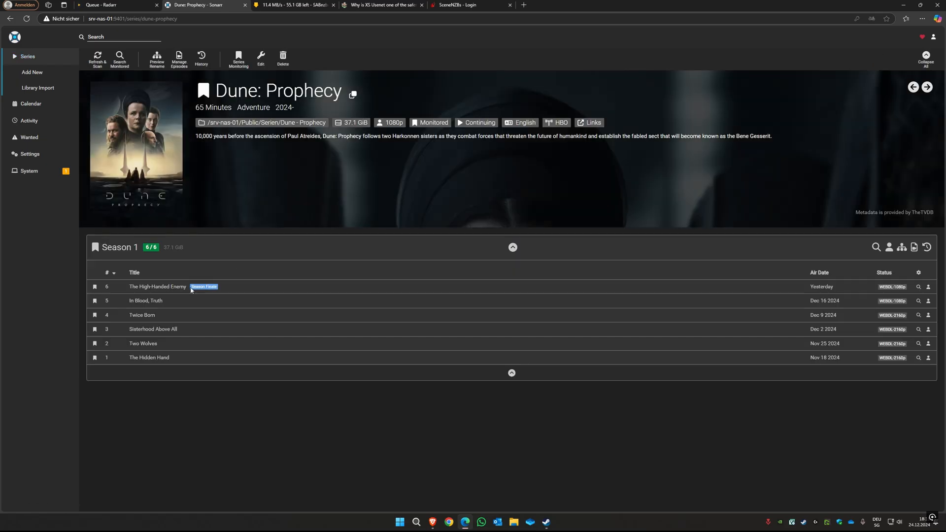
{"action": "mouse_move", "coordinate": [150, 247]}
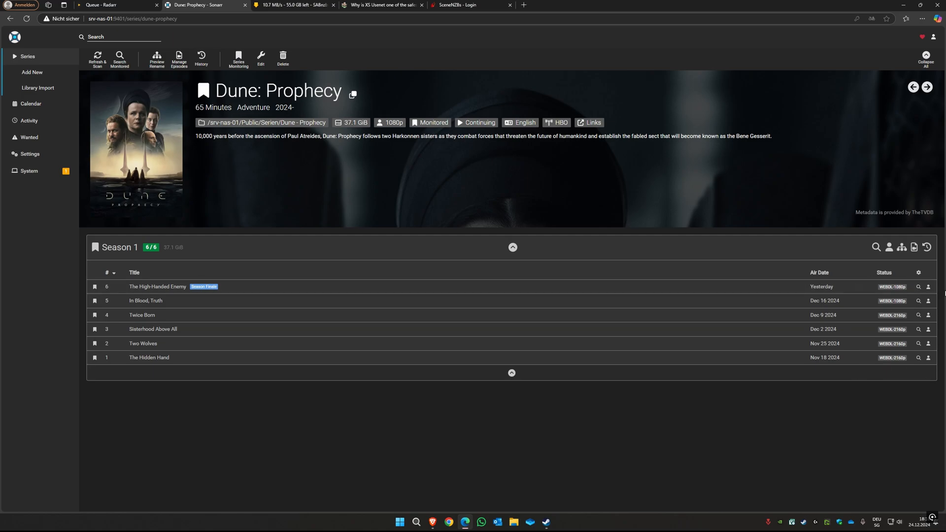
{"action": "mouse_move", "coordinate": [782, 385]}
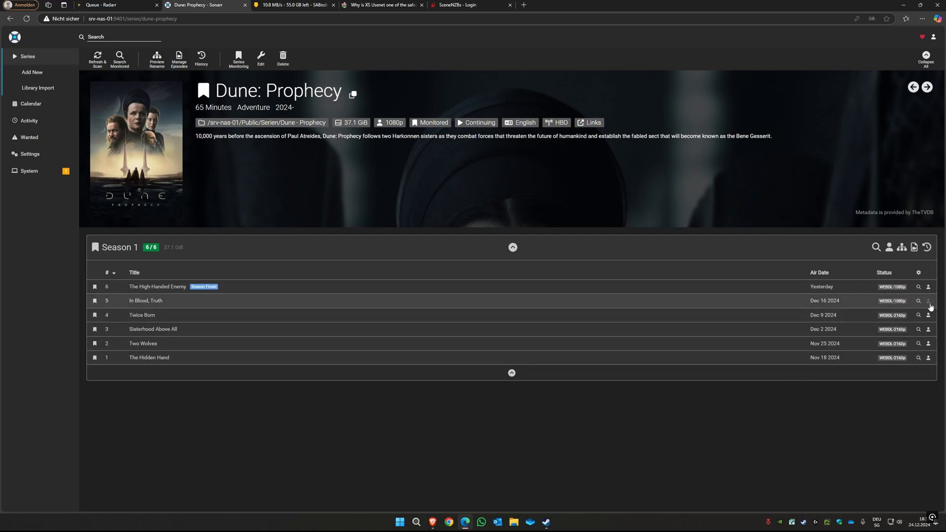
{"action": "left_click", "coordinate": [918, 301]}
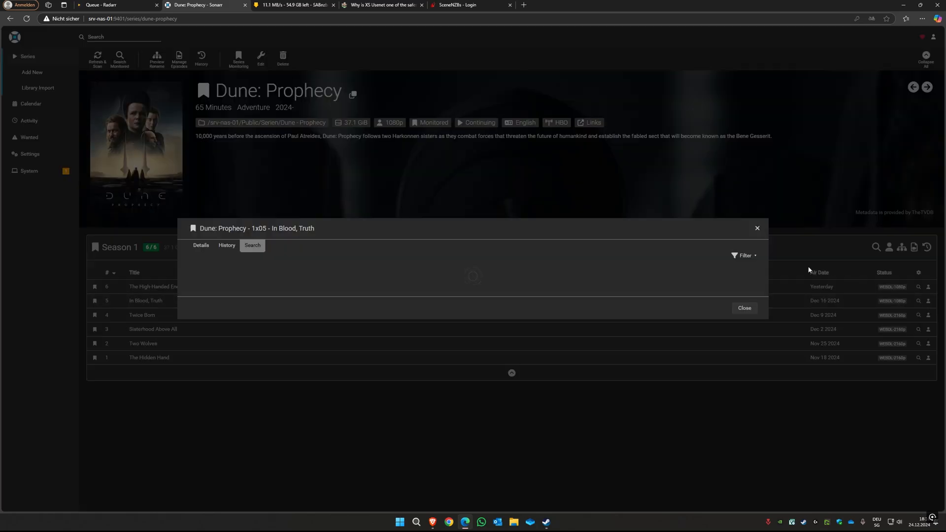
{"action": "mouse_move", "coordinate": [436, 255]}
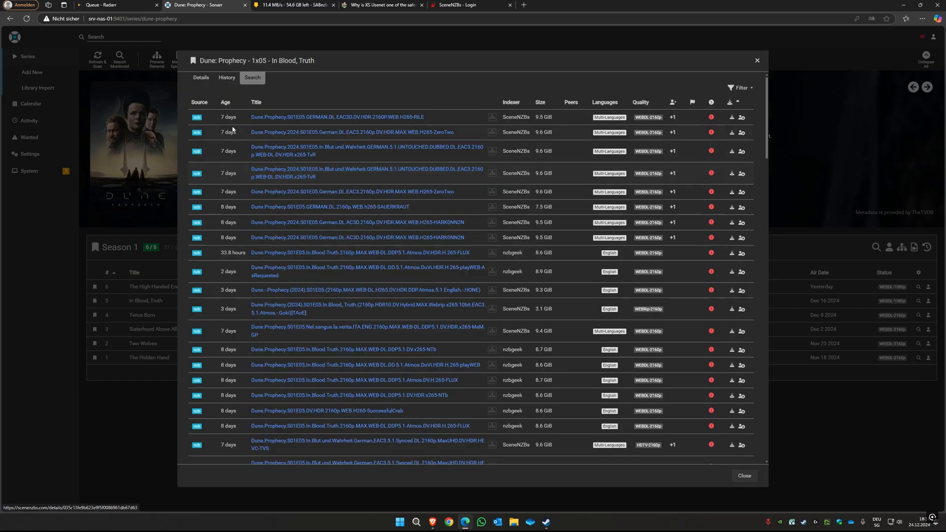
{"action": "mouse_move", "coordinate": [609, 117]}
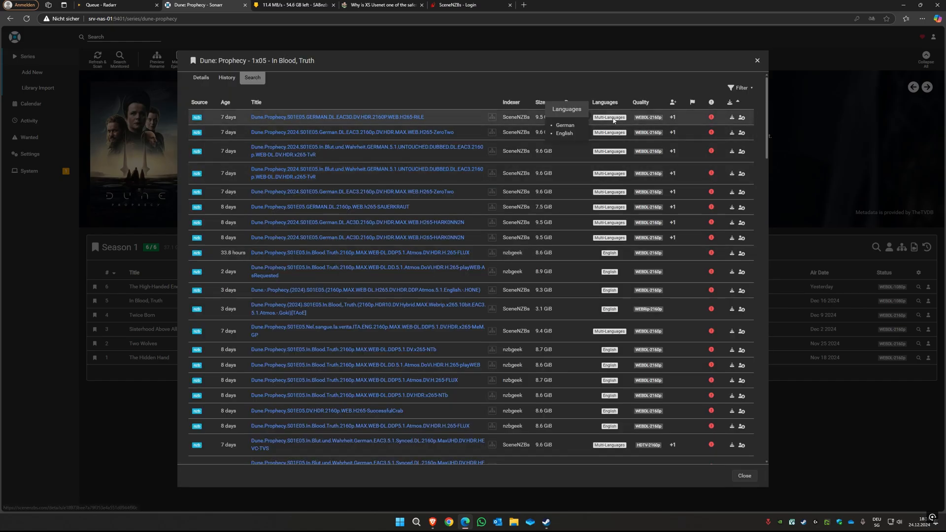
{"action": "mouse_move", "coordinate": [731, 117]}
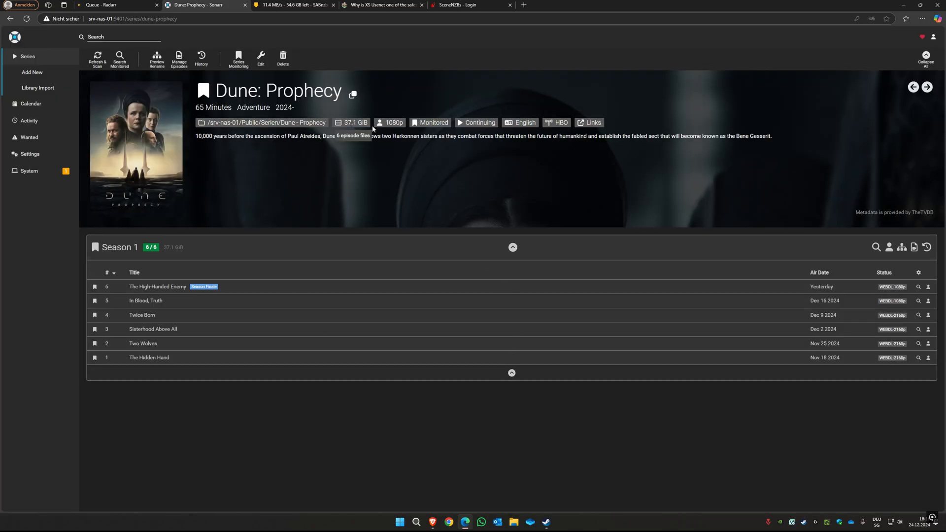
{"action": "mouse_move", "coordinate": [306, 152]}
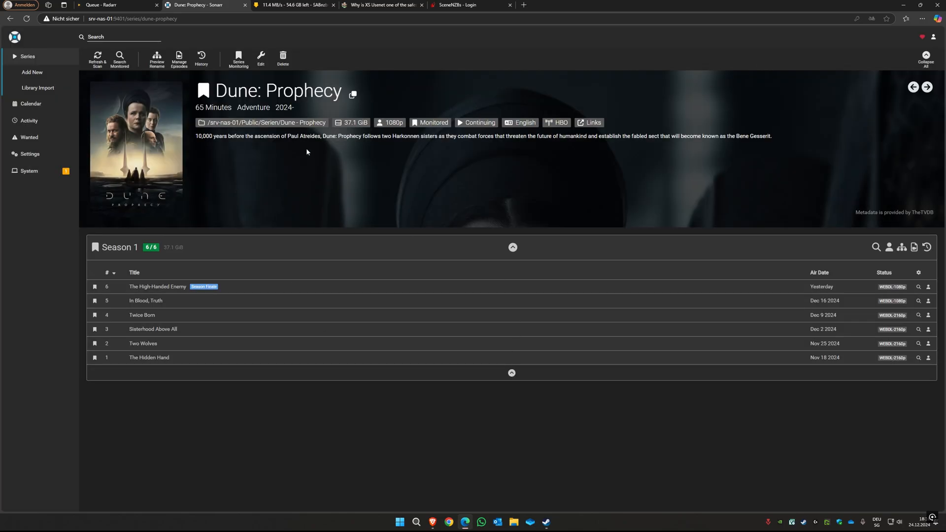